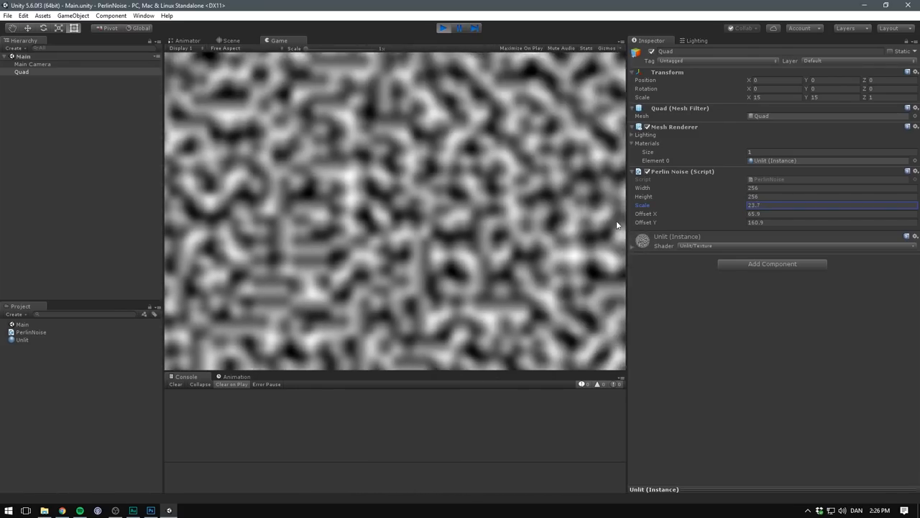
- Open a new Main scene whose only object is the Main Camera, with a black game view
{"action": "left_click", "coordinate": [444, 27]}
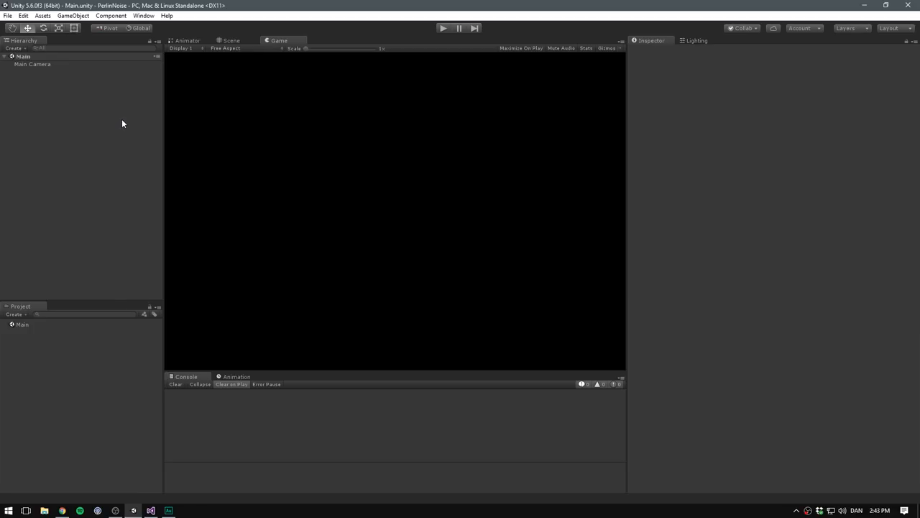
{"action": "mouse_move", "coordinate": [30, 68]}
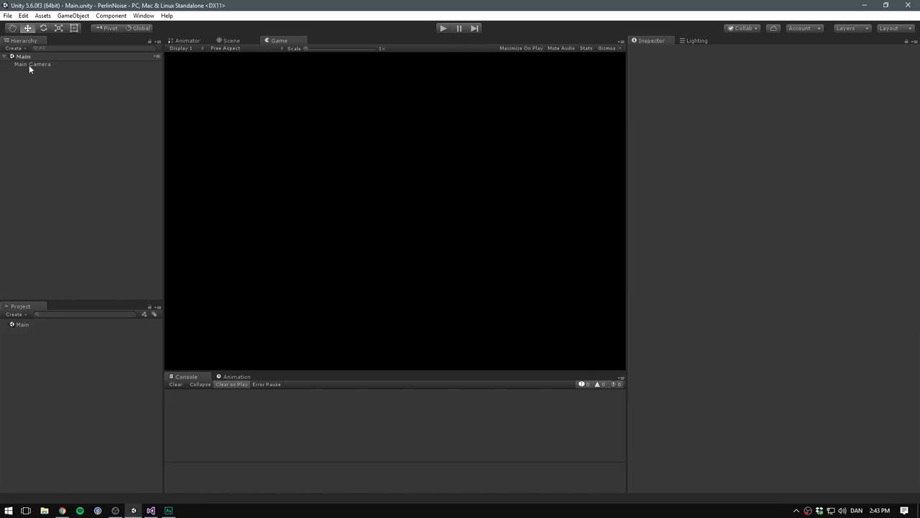
- Add a Quad scaled 8 by 8 on X and Y and remove its Mesh Collider
{"action": "left_click", "coordinate": [32, 64]}
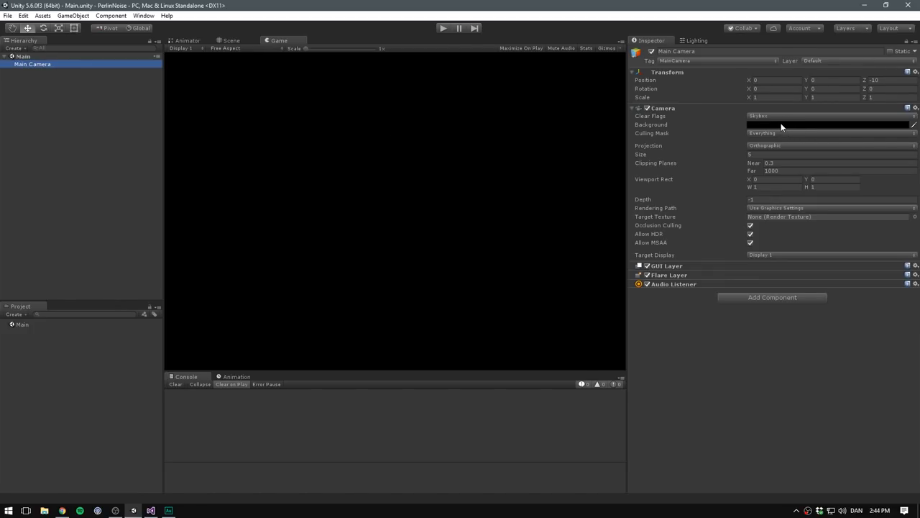
{"action": "mouse_move", "coordinate": [391, 153]}
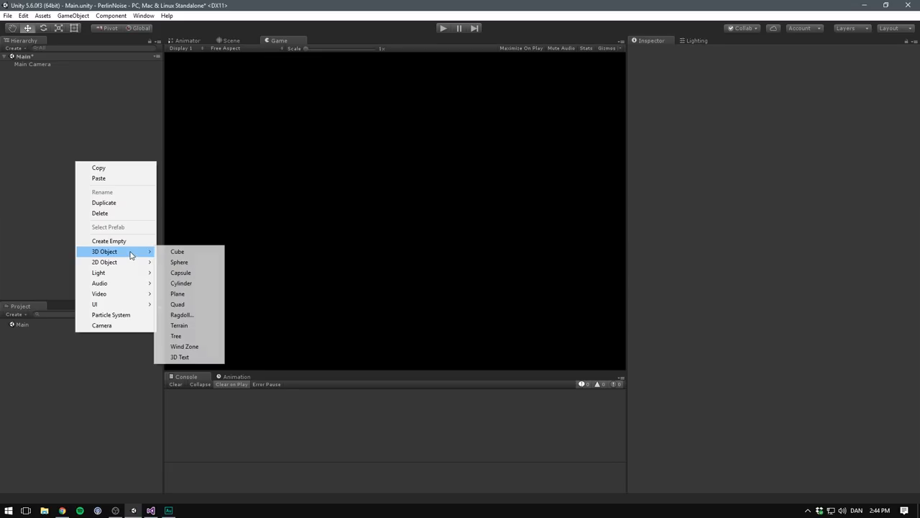
{"action": "left_click", "coordinate": [178, 304]}
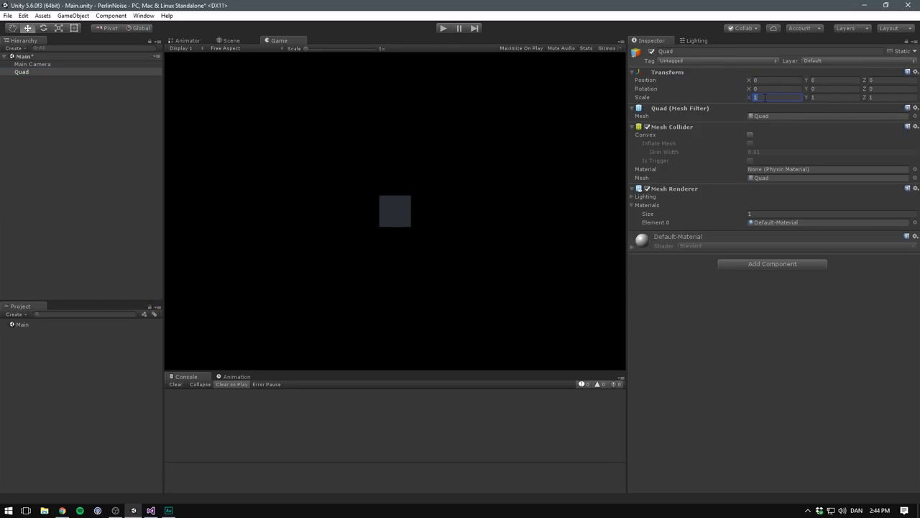
{"action": "type", "text": "8"}
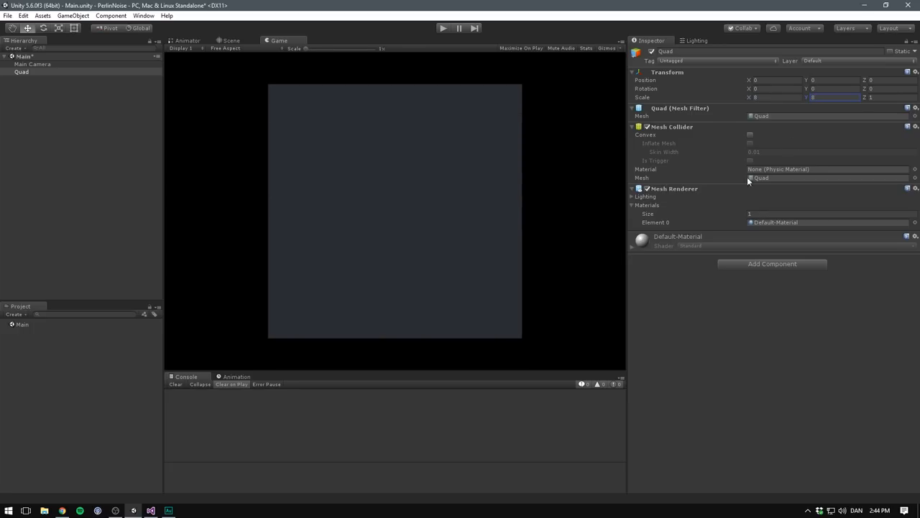
{"action": "left_click", "coordinate": [914, 127]}
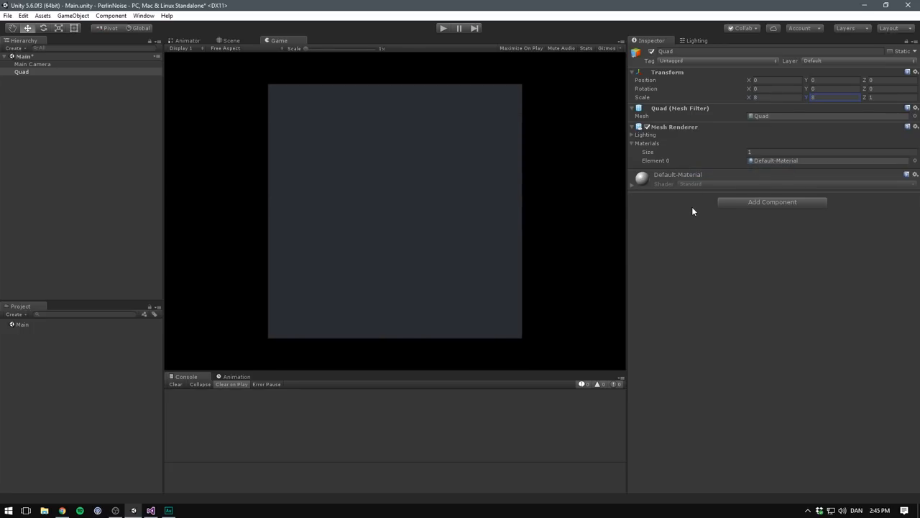
{"action": "left_click", "coordinate": [772, 202]}
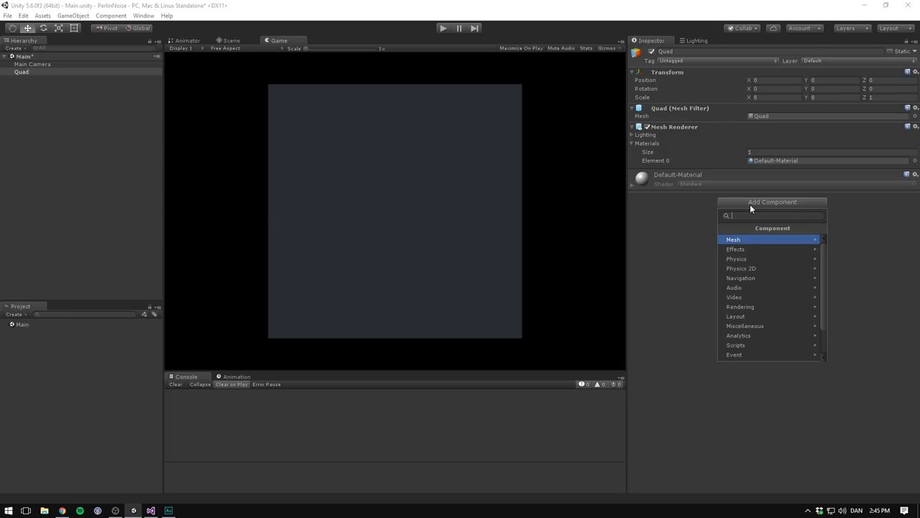
- Create a new C# script named PerlinNoise and attach it to the Quad
{"action": "type", "text": "PerlinNoise"}
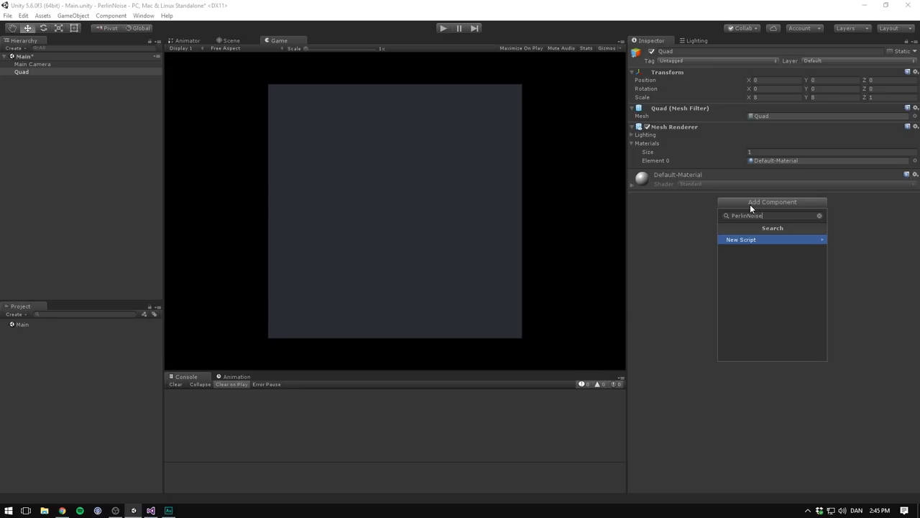
{"action": "left_click", "coordinate": [741, 239]}
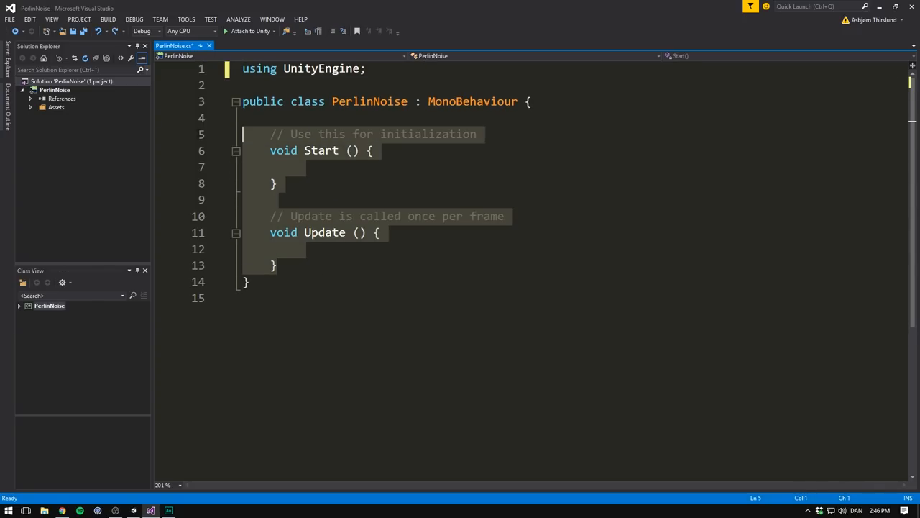
- Replace the Start and Update stubs with public int width = 256 and height = 256
{"action": "key", "text": "Delete"}
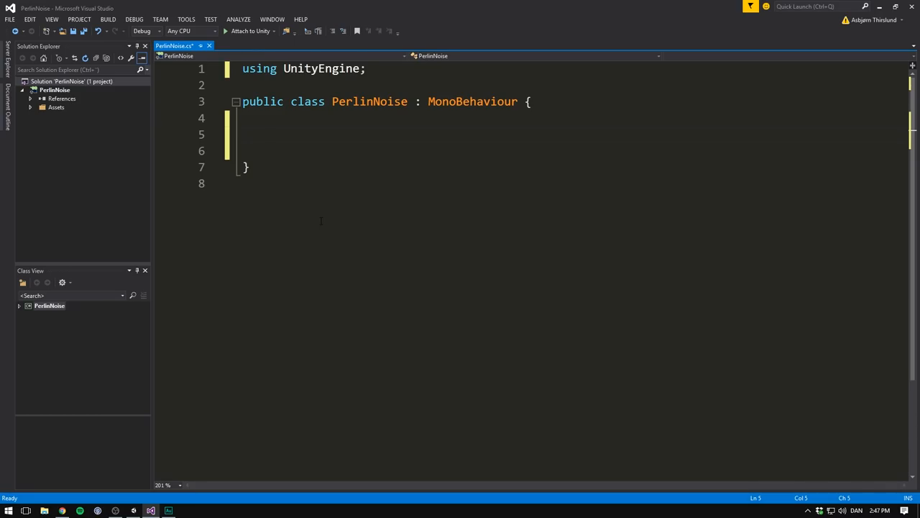
{"action": "type", "text": "public in"}
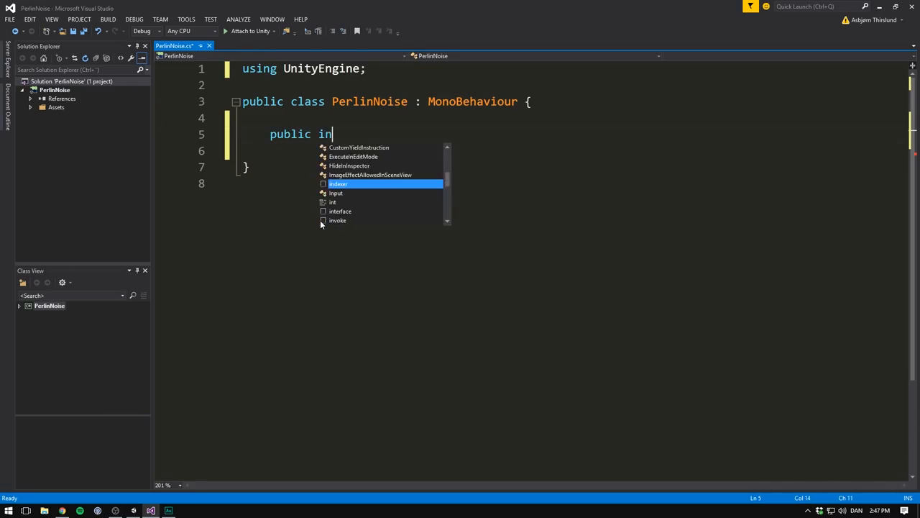
{"action": "type", "text": "t width ="}
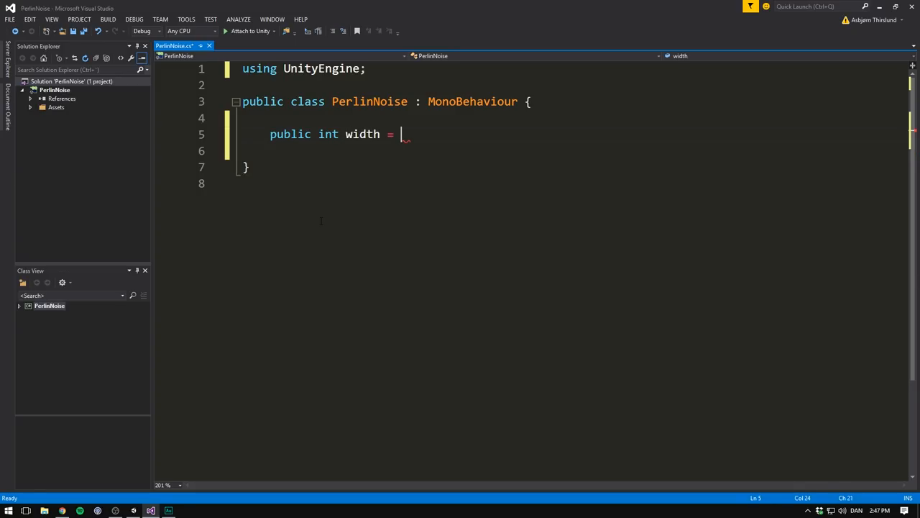
{"action": "type", "text": "256;"}
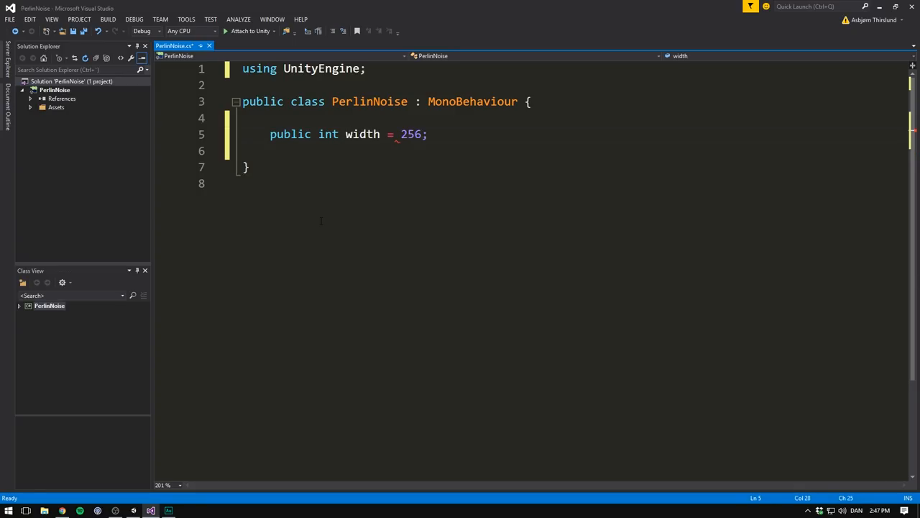
{"action": "type", "text": "public int height"}
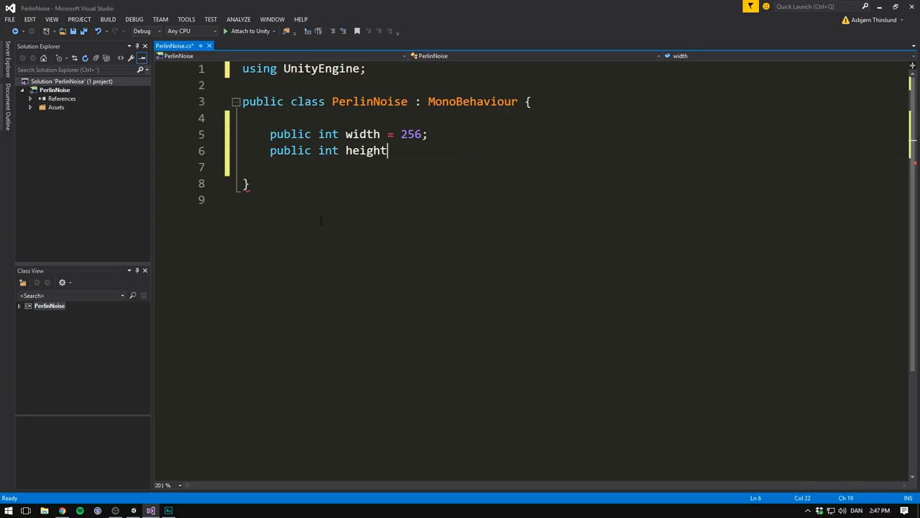
{"action": "type", "text": "= 256;"}
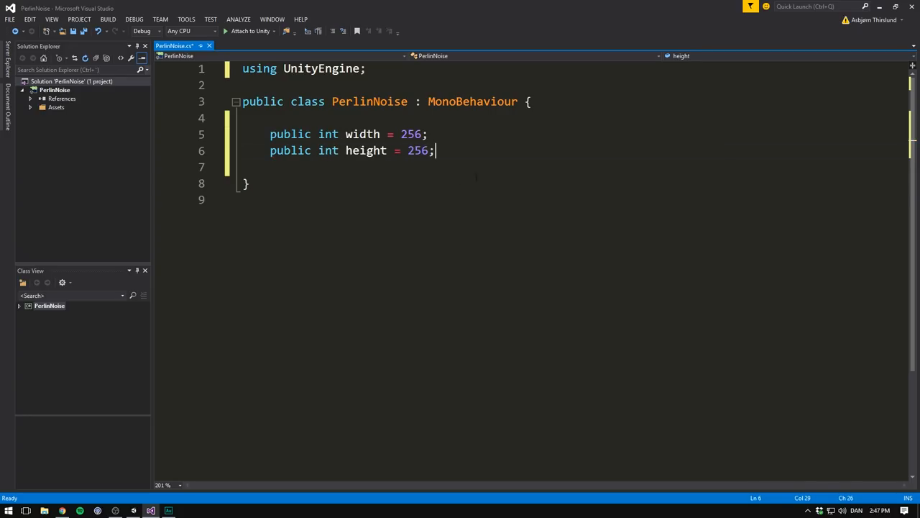
{"action": "type", "text": "vo"}
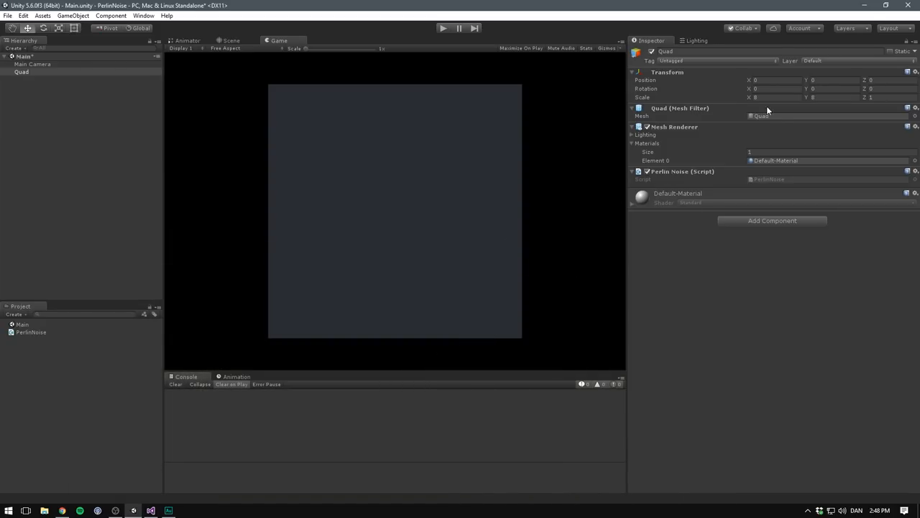
{"action": "left_click", "coordinate": [633, 203]}
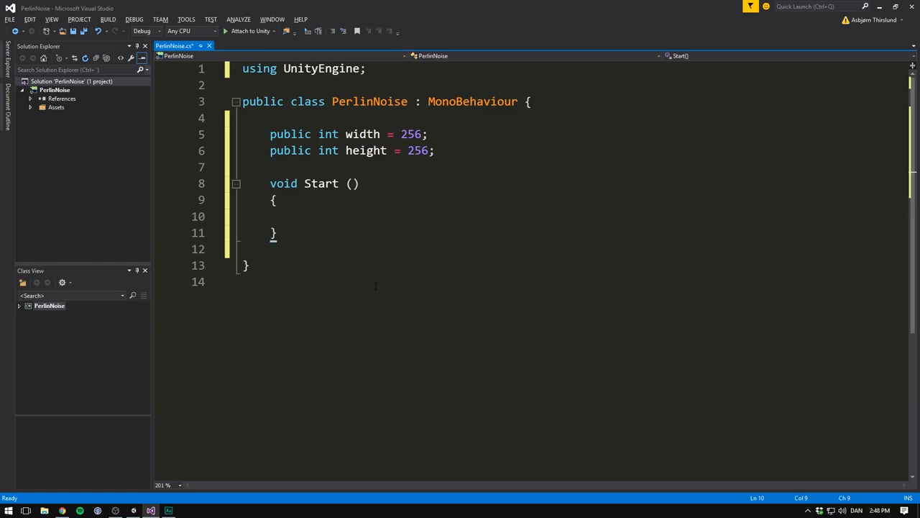
- In Start, get the Renderer and set its material.mainTexture to GenerateTexture()
{"action": "type", "text": "GetComponent<R>"}
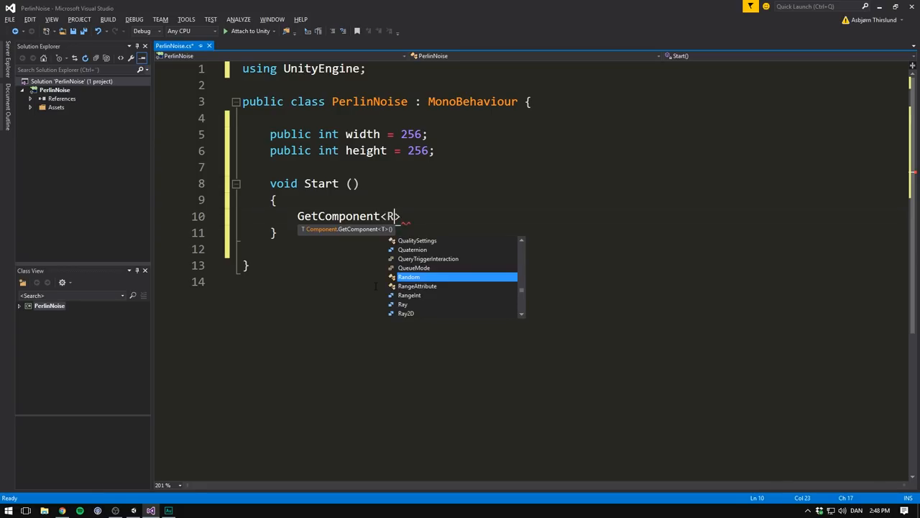
{"action": "type", "text": "enderer>();"}
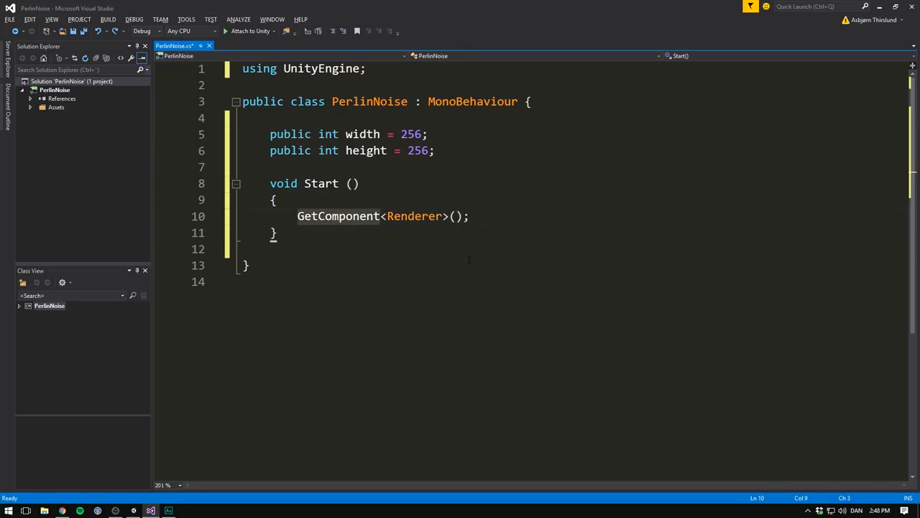
{"action": "type", "text": "Renderer renderer ="}
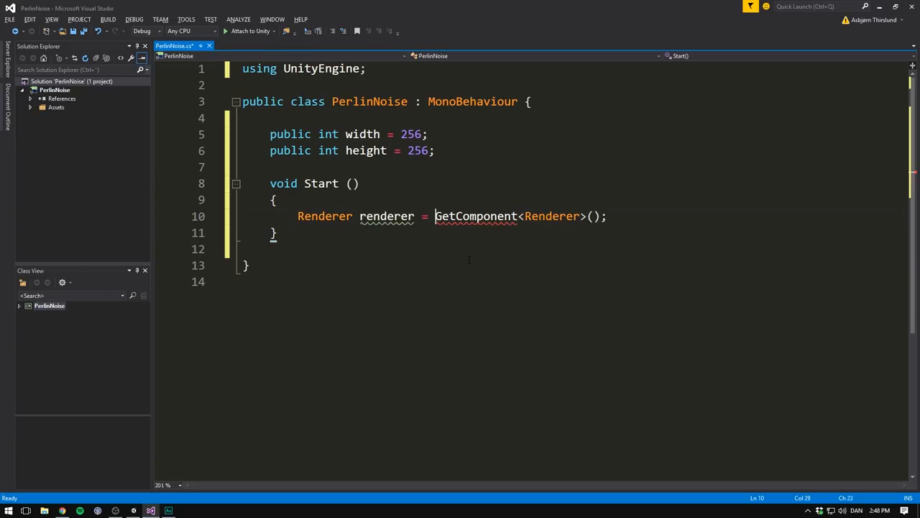
{"action": "left_click", "coordinate": [608, 215]}
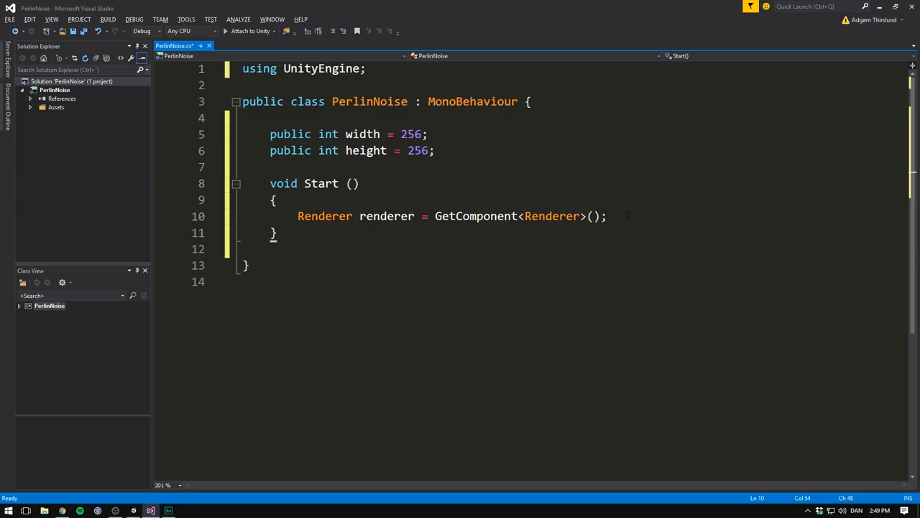
{"action": "type", "text": "renderer.material."}
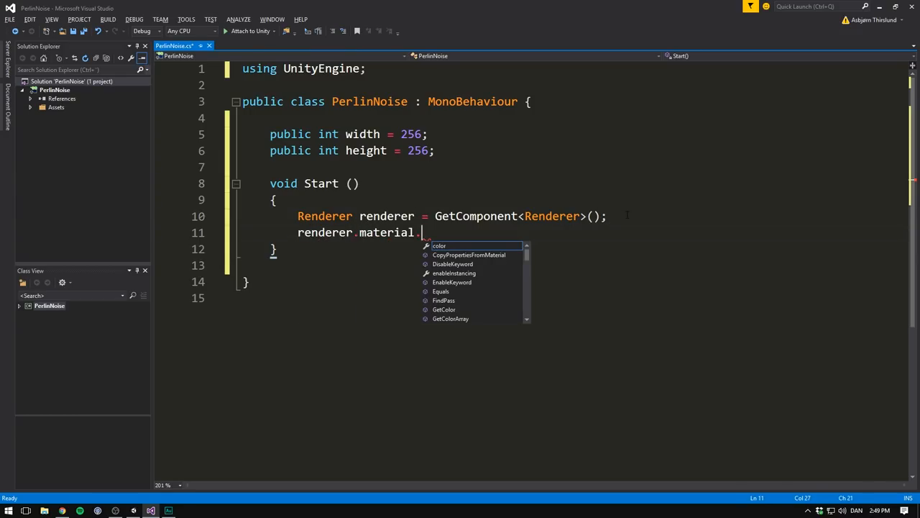
{"action": "type", "text": "mainTexture ="}
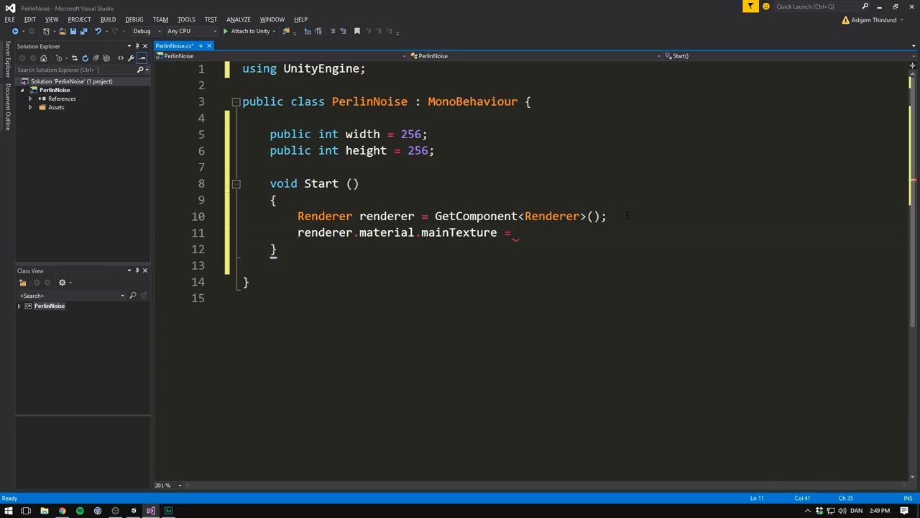
{"action": "type", "text": "GenerateT"}
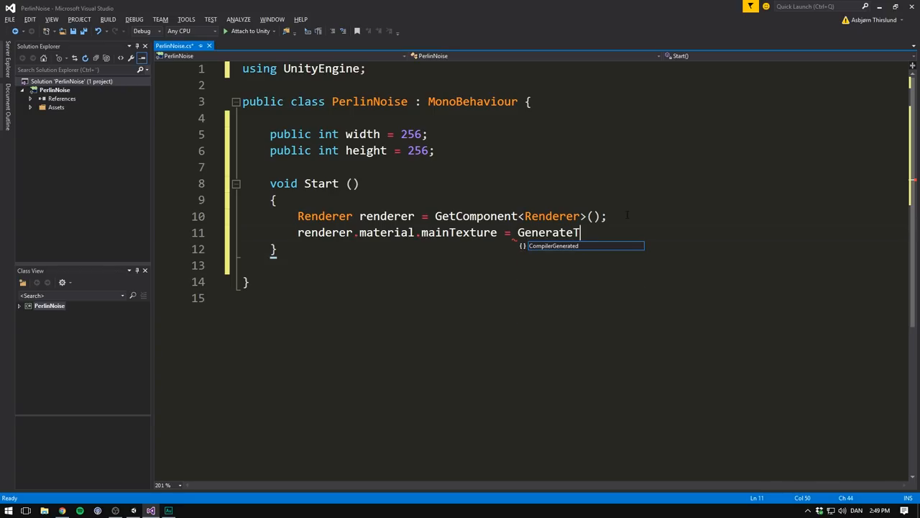
{"action": "type", "text": "exture();"}
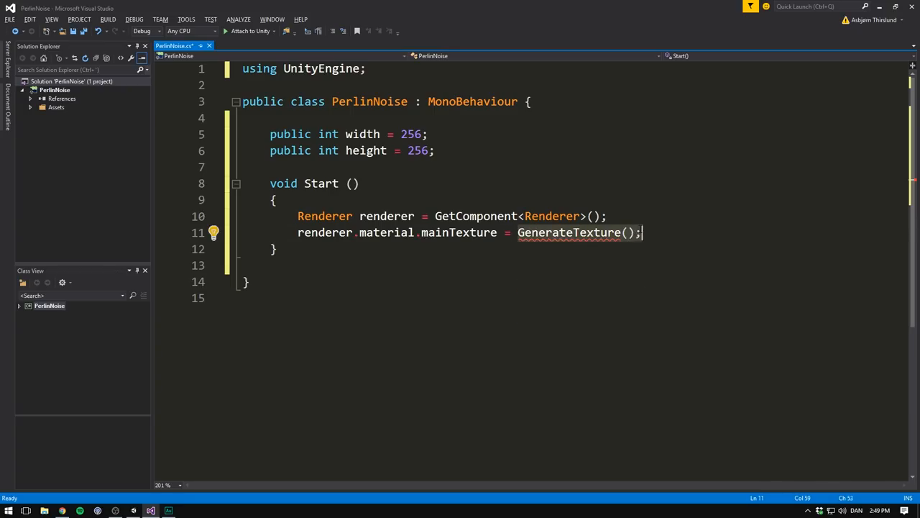
{"action": "left_click", "coordinate": [275, 249]}
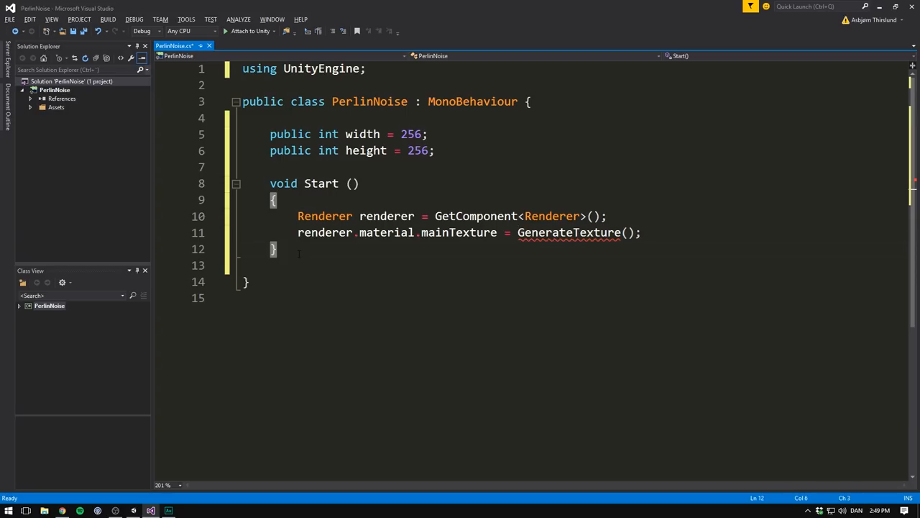
- Declare Texture2D GenerateTexture() that creates a new Texture2D(width, height)
{"action": "type", "text": "Texture2D"}
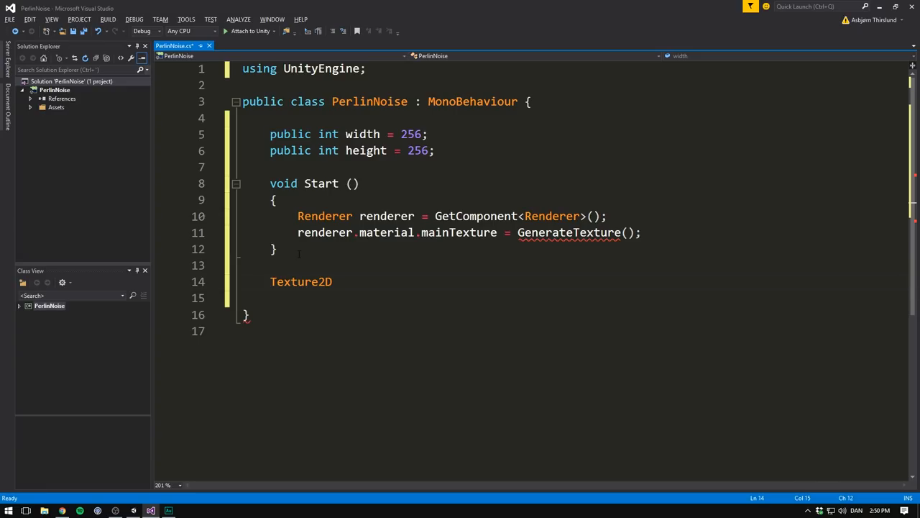
{"action": "type", "text": "GenerateTexture ()"}
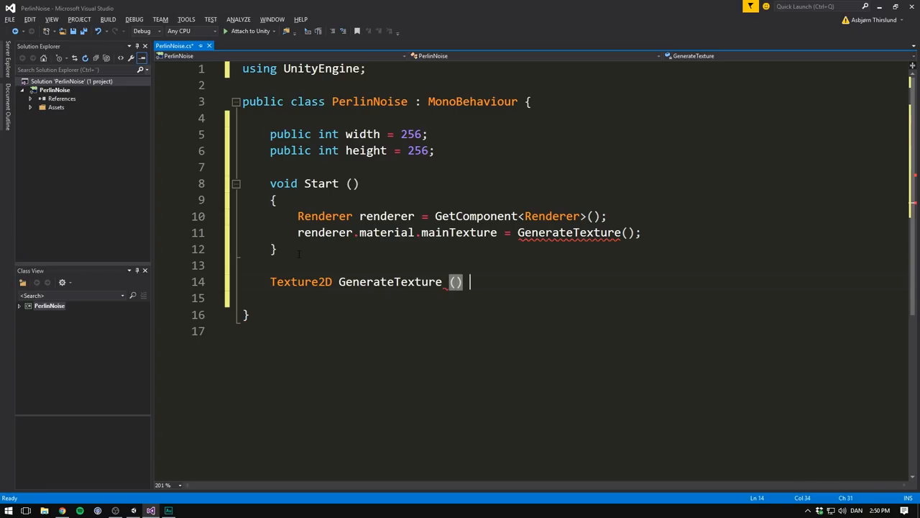
{"action": "key", "text": "enter"}
{"action": "type", "text": "{"}
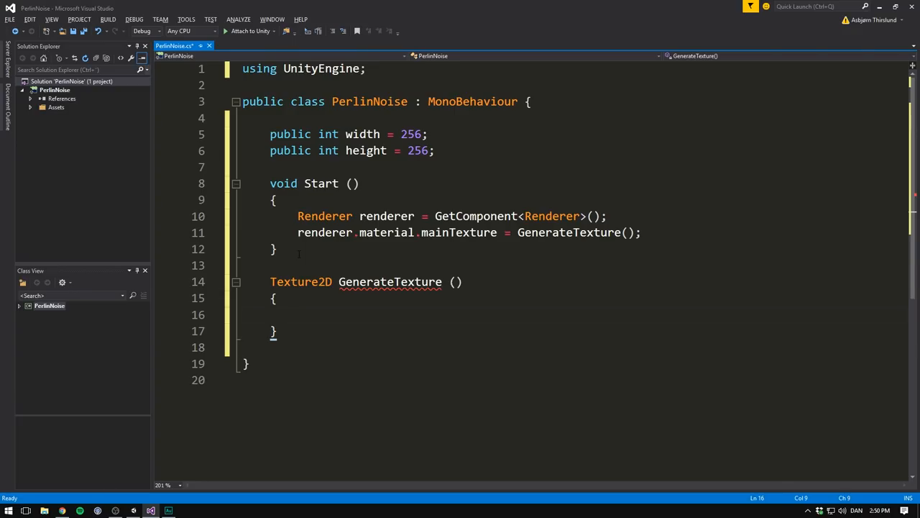
{"action": "type", "text": "Texture2D texture = new"}
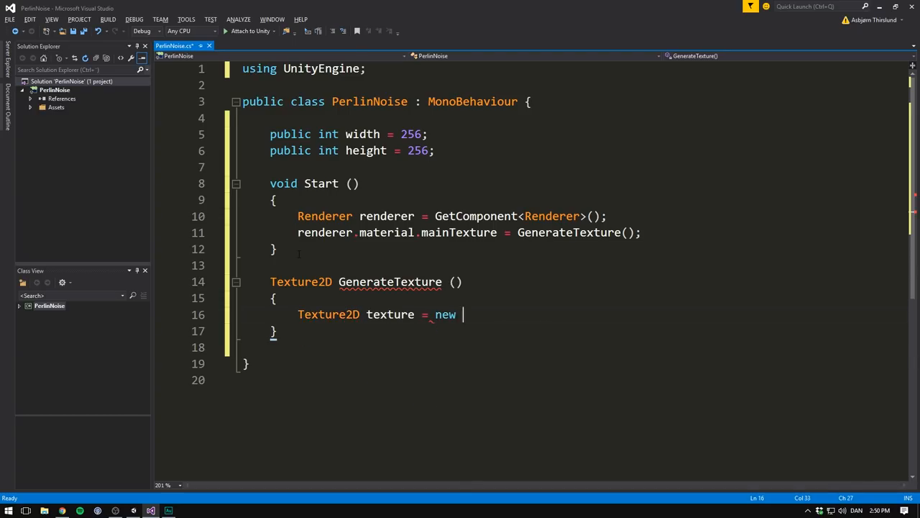
{"action": "type", "text": "Texture2D("}
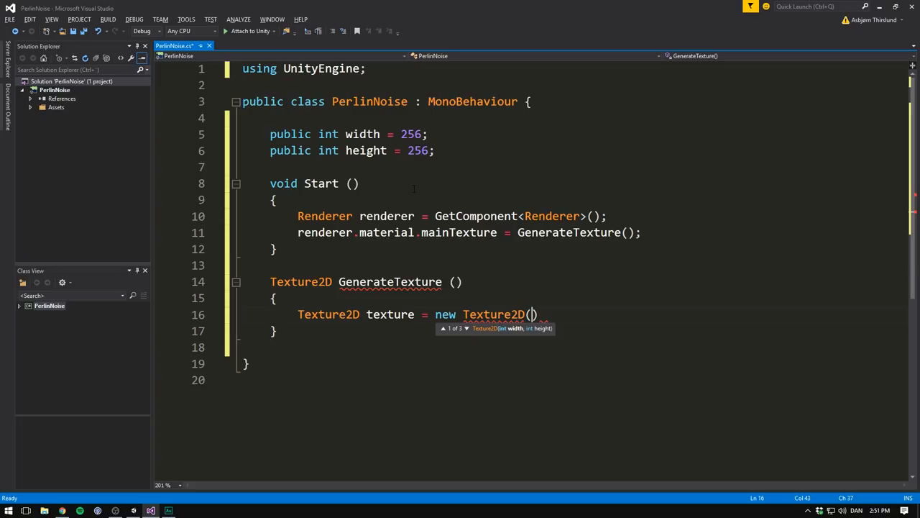
{"action": "type", "text": "width,"}
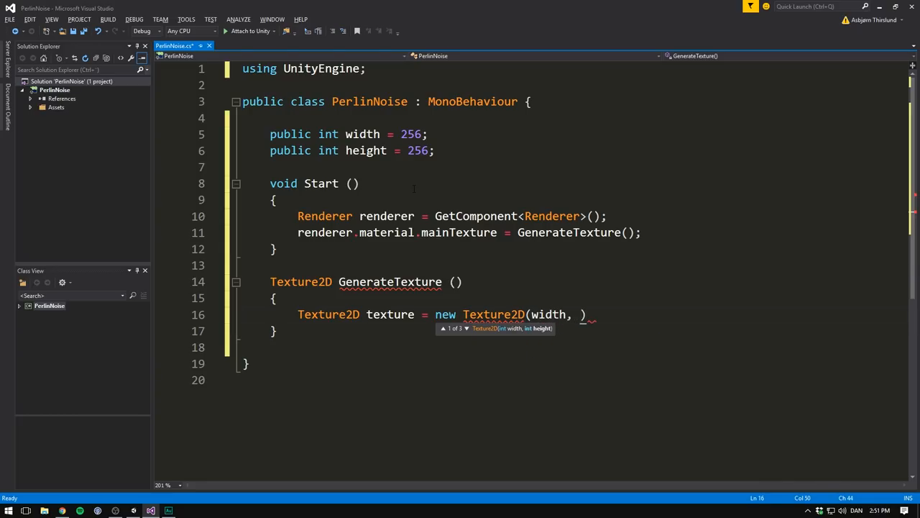
{"action": "type", "text": "height);"}
{"action": "type", "text": "//"}
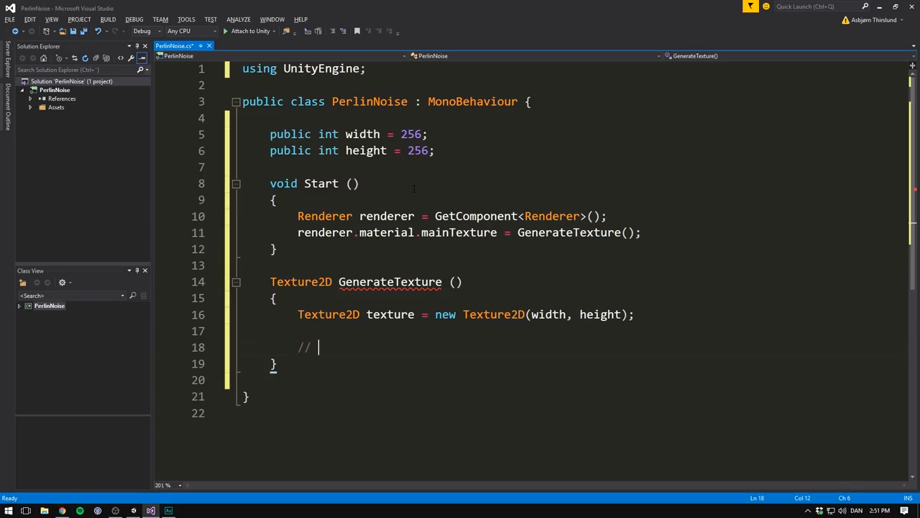
- Add a Perlin noise map comment, return texture, and an empty for loop over x to width
{"action": "type", "text": "GENERATE A PERL"}
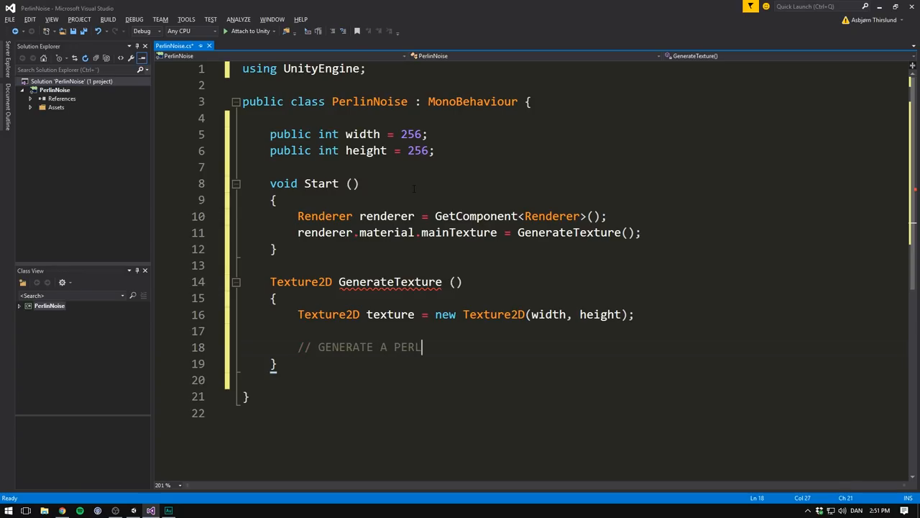
{"action": "type", "text": "IN NOISE MAP FOR THE TEXTURE"}
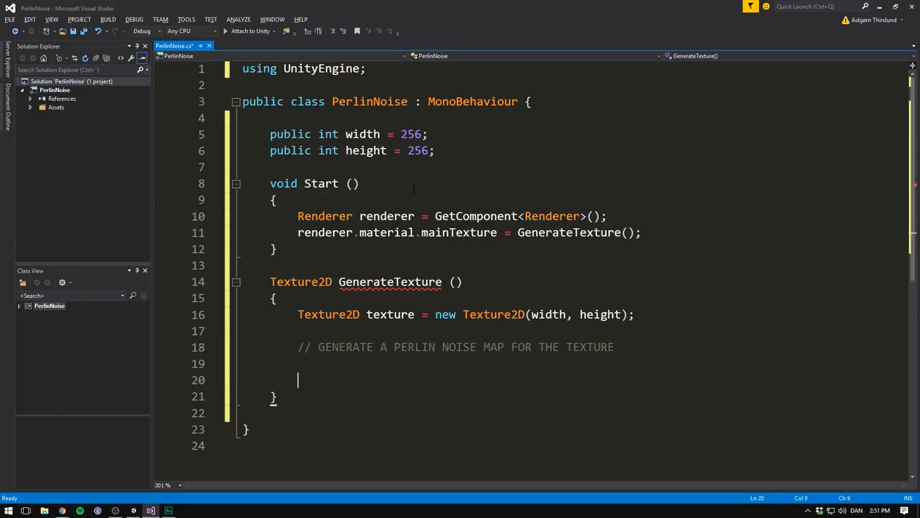
{"action": "type", "text": "return texture;"}
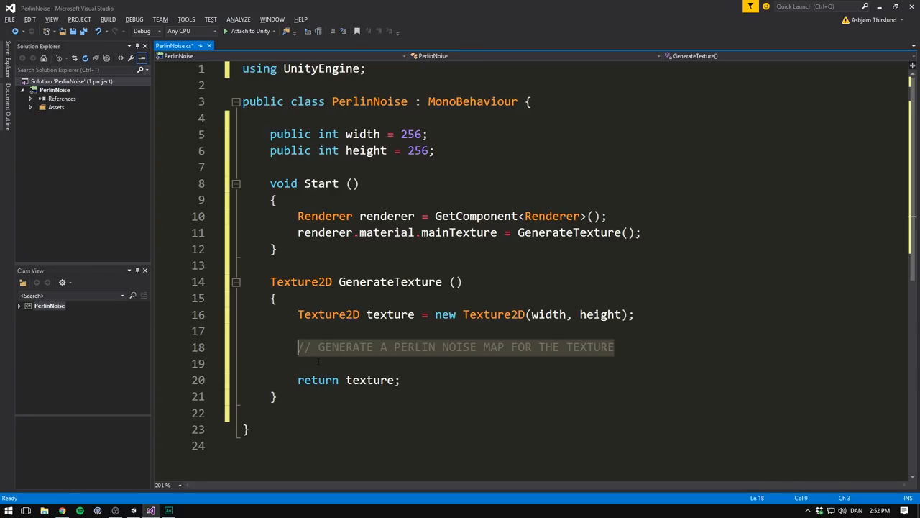
{"action": "type", "text": "for ("}
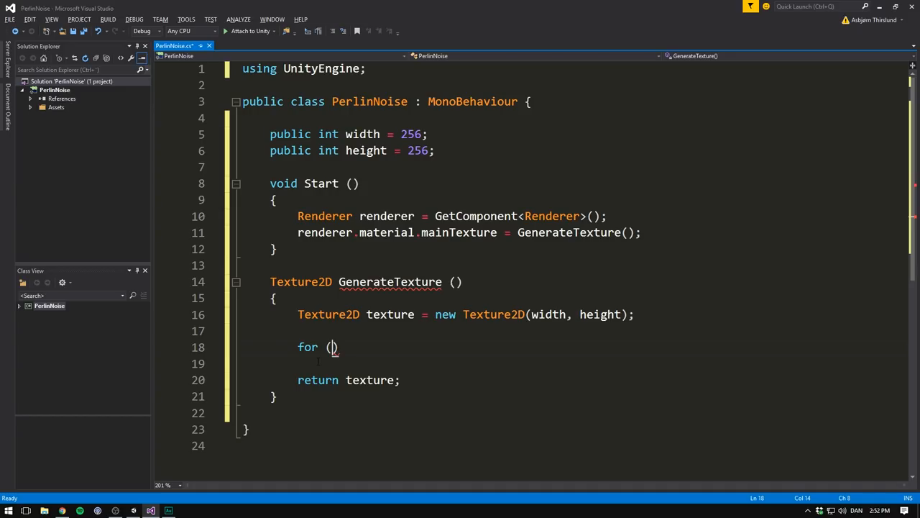
{"action": "type", "text": "int x"}
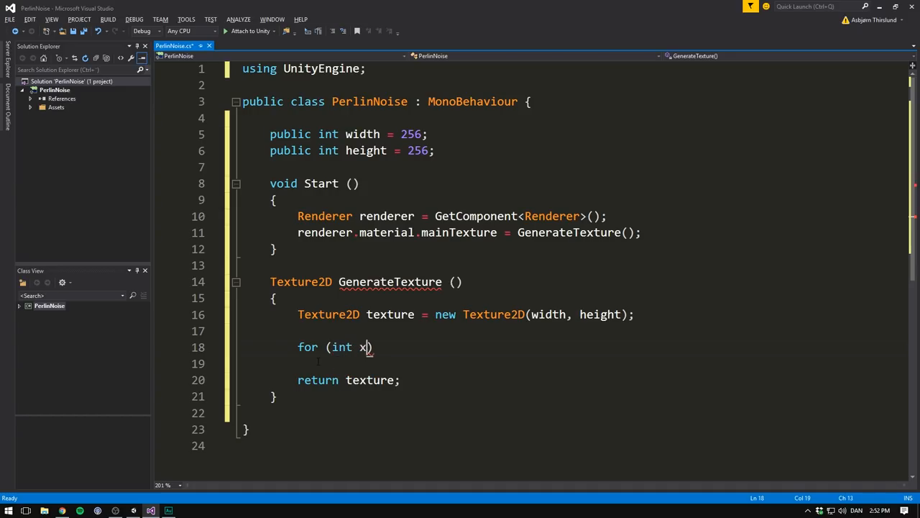
{"action": "type", "text": "= 0;"}
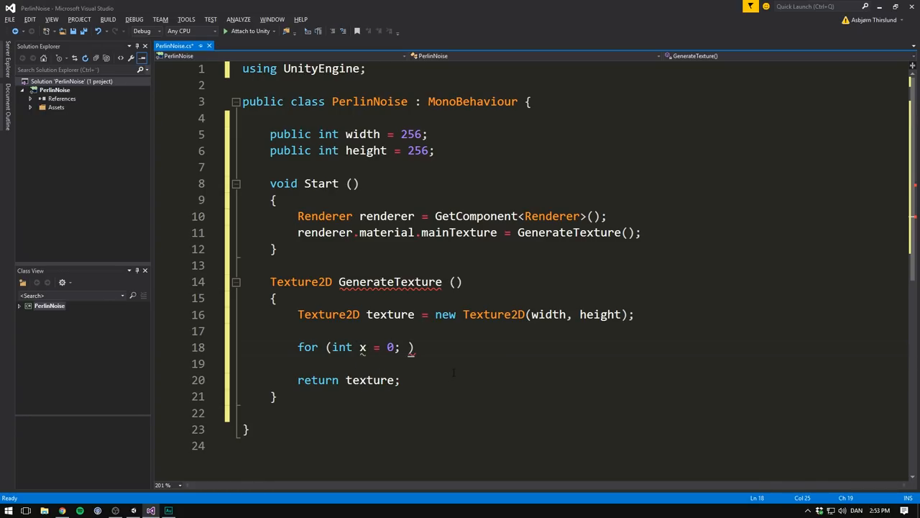
{"action": "type", "text": "x <"}
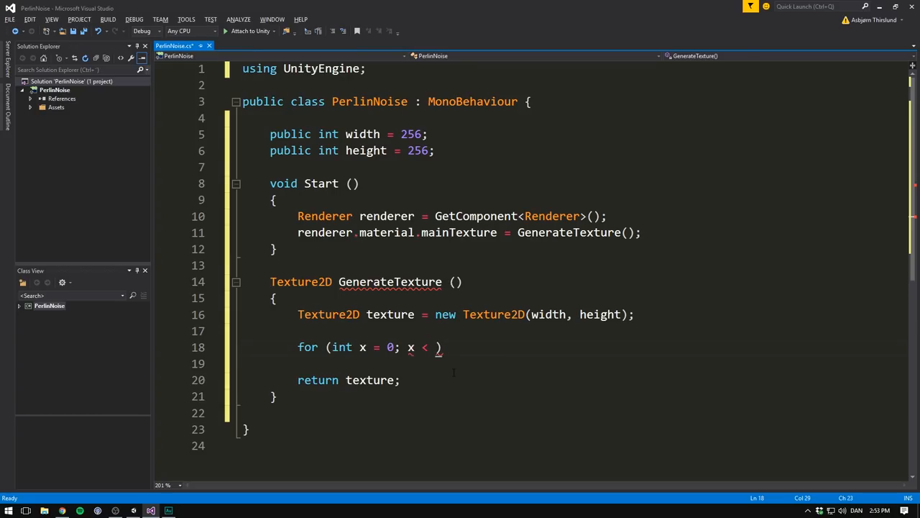
{"action": "type", "text": "width;"}
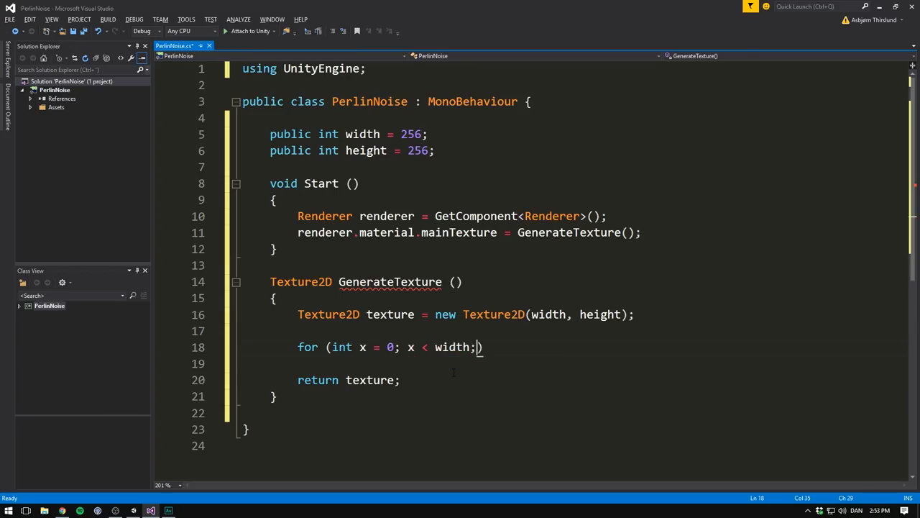
{"action": "type", "text": "x++"}
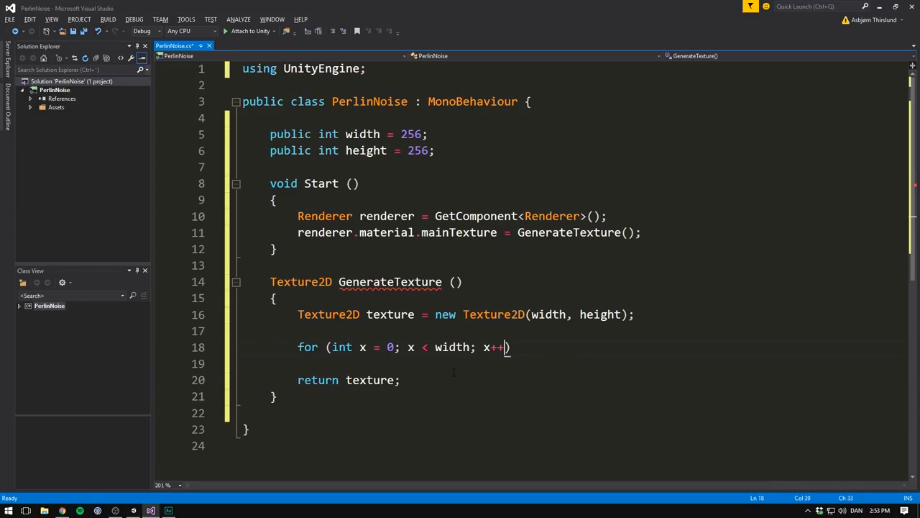
{"action": "key", "text": "enter"}
{"action": "type", "text": "{"}
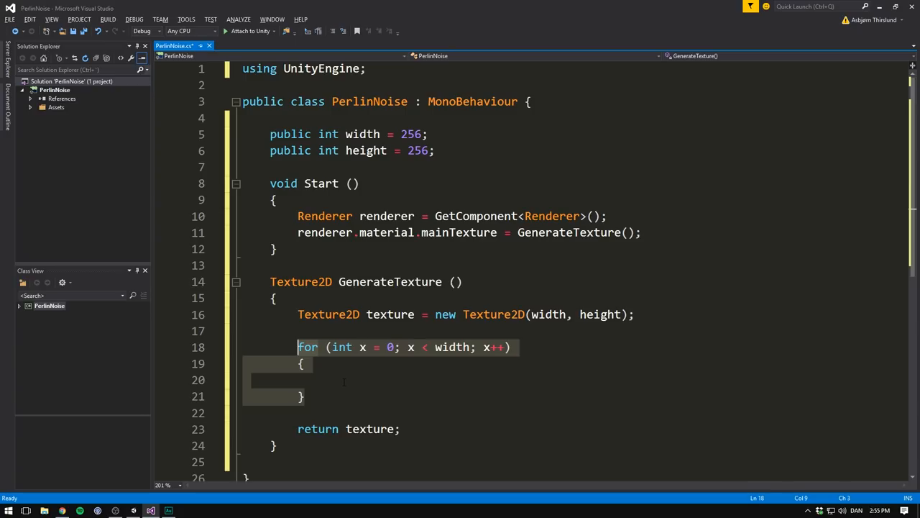
- Type a nested for loop over y up to height inside the x loop
{"action": "type", "text": "for (int y = 0"}
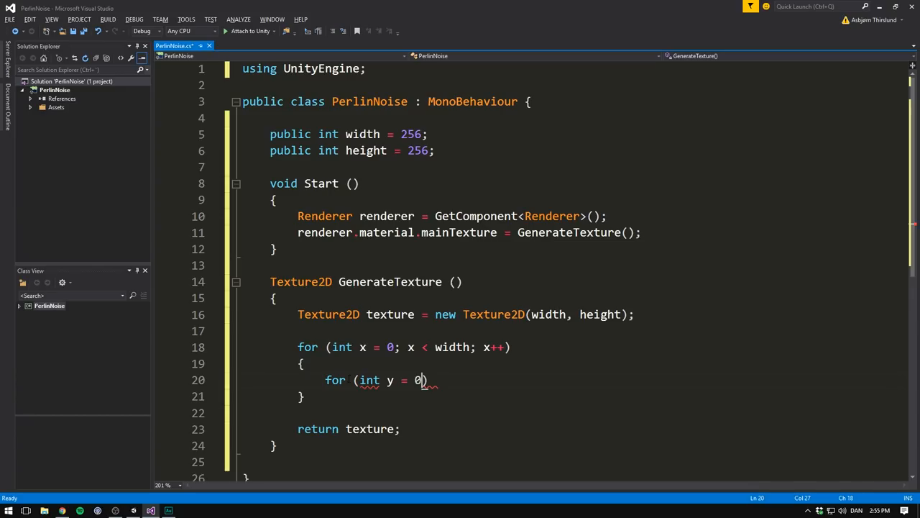
{"action": "type", "text": "; y <"}
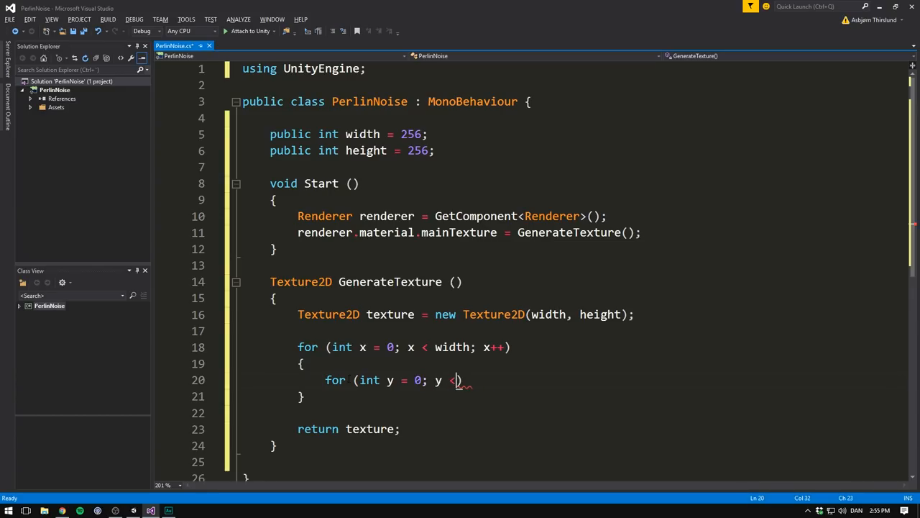
{"action": "type", "text": "height; y++"}
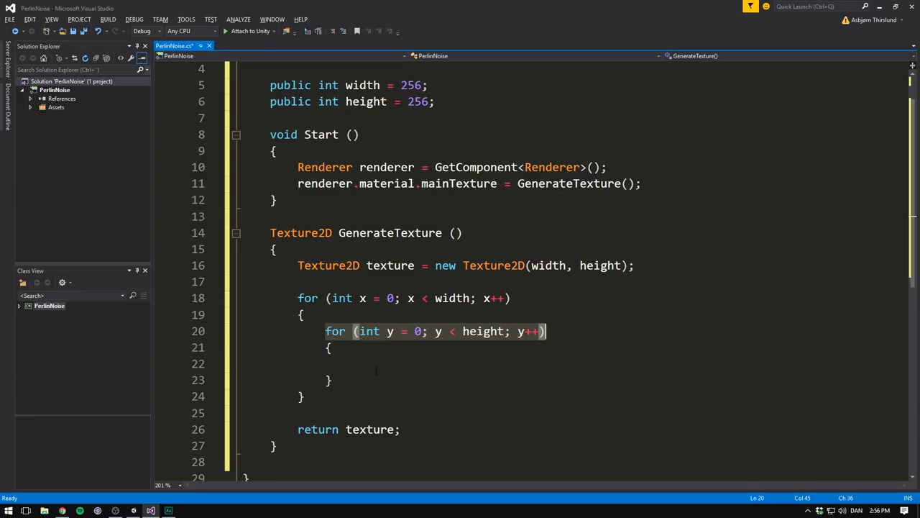
- Check 256 × 256 = 65,536 in Calculator, then undo the scratch arithmetic
{"action": "type", "text": "256"}
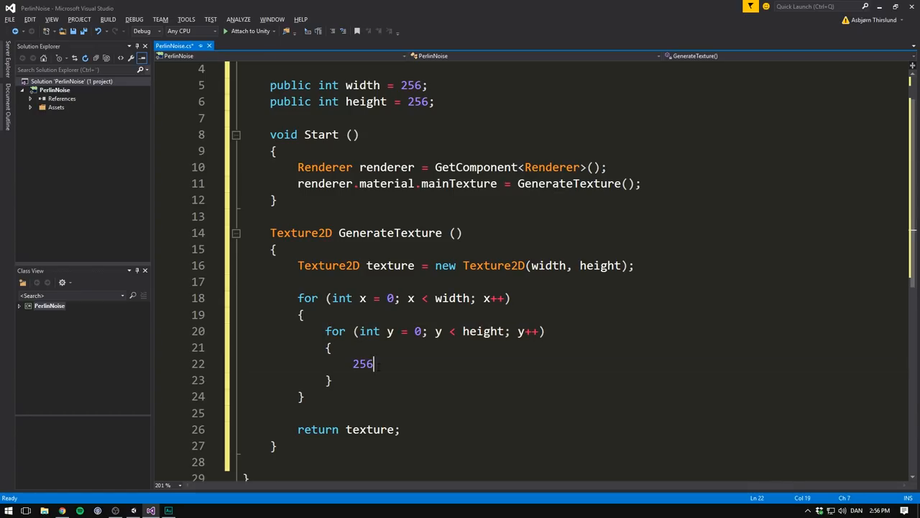
{"action": "type", "text": "* 256 ="}
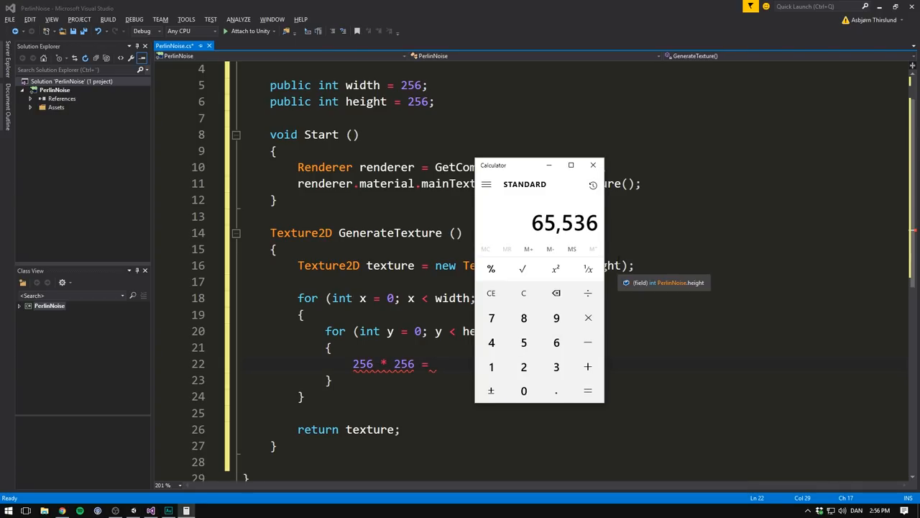
{"action": "mouse_move", "coordinate": [593, 166]}
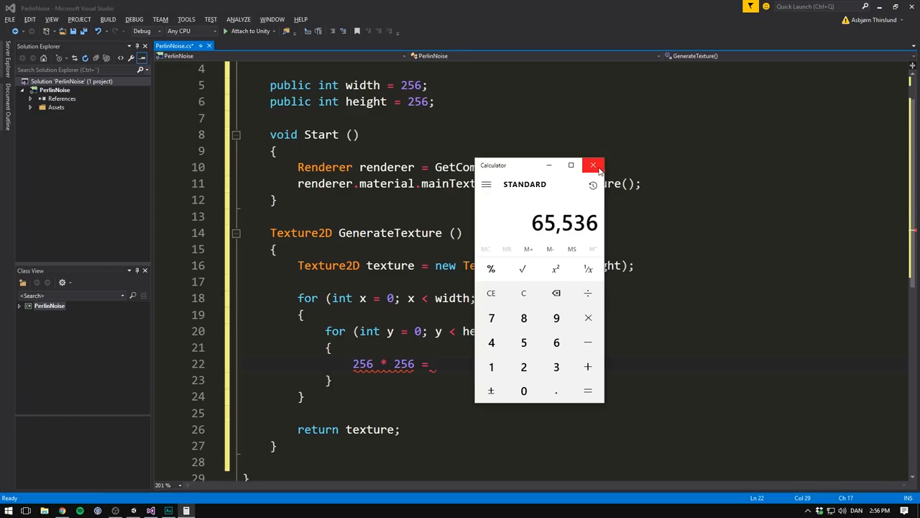
{"action": "left_click", "coordinate": [592, 165]}
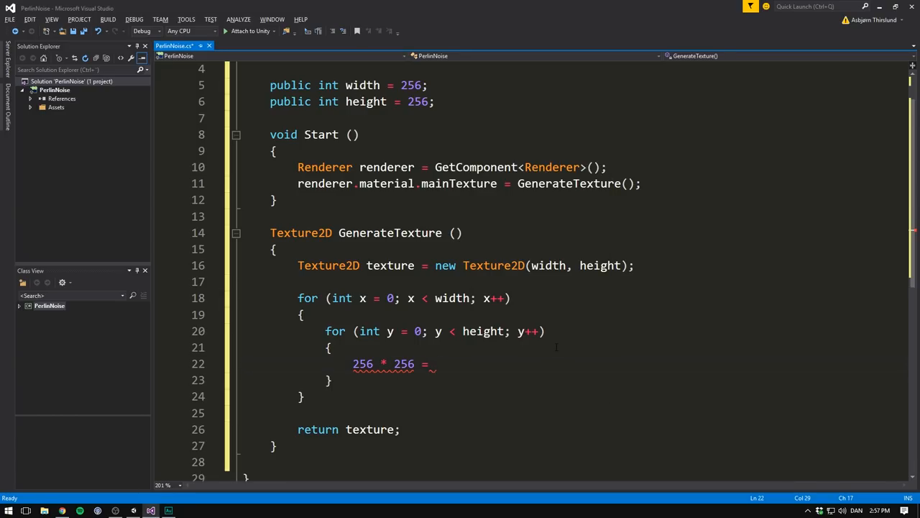
{"action": "key", "text": "ctrl+z"}
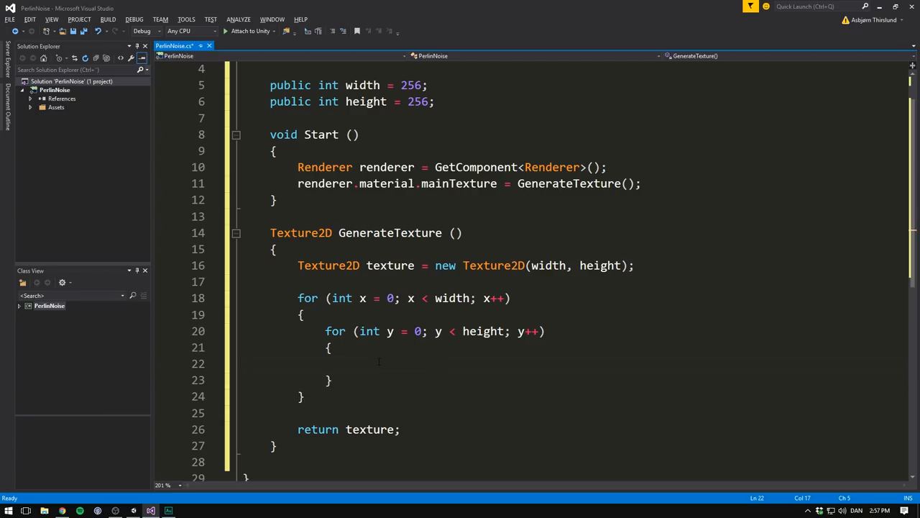
{"action": "left_click", "coordinate": [352, 363]}
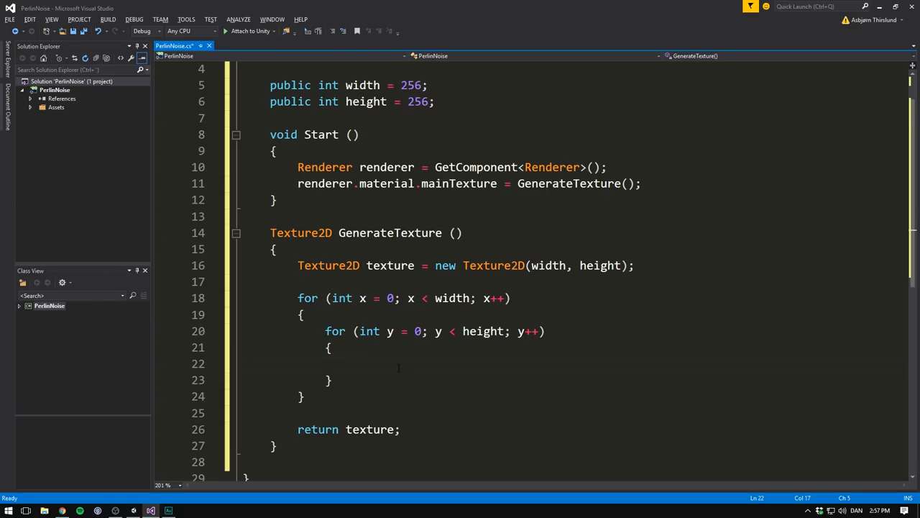
- In the y loop, compute Color color = CalculateColor(x, y) and call texture.SetPixel(x, y, color)
{"action": "type", "text": "t"}
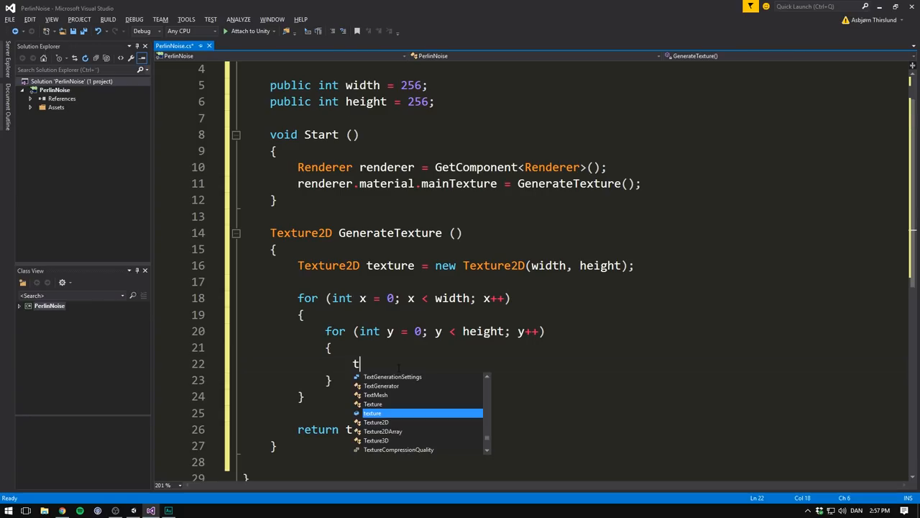
{"action": "type", "text": "exture.Setp"}
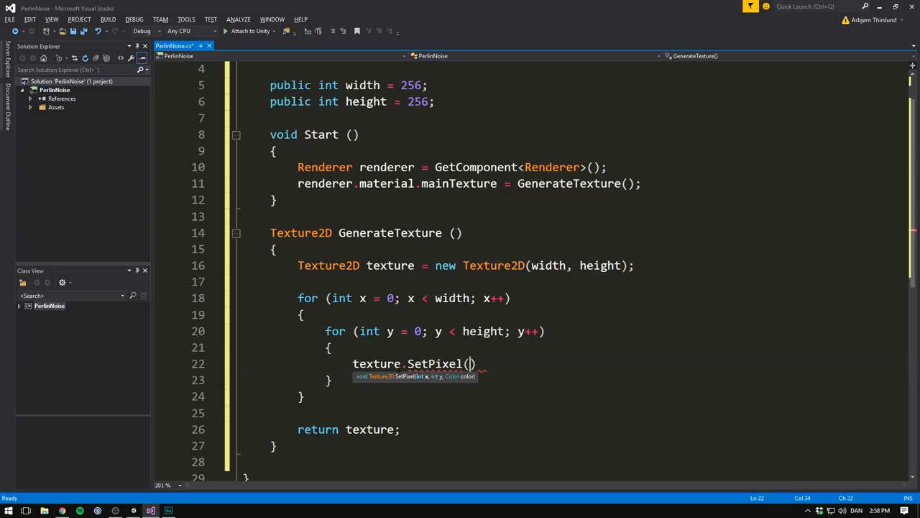
{"action": "type", "text": "x, y"}
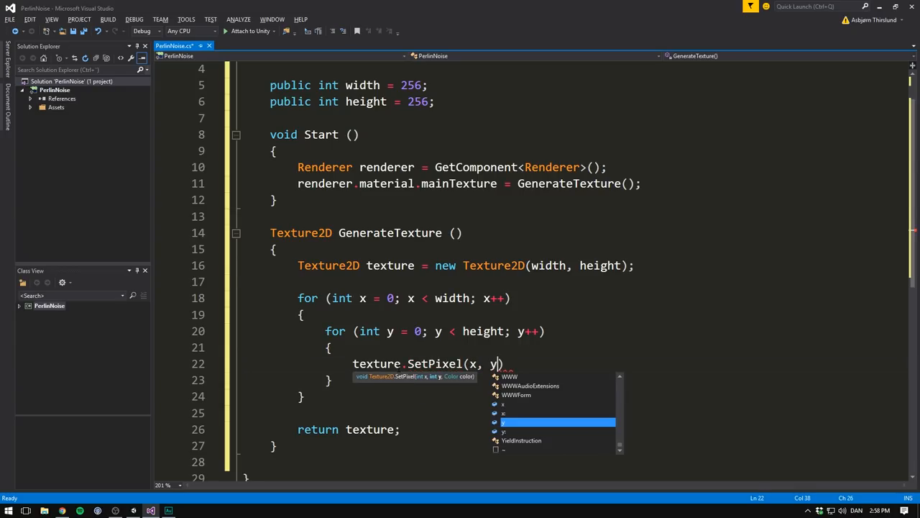
{"action": "type", "text": ", color"}
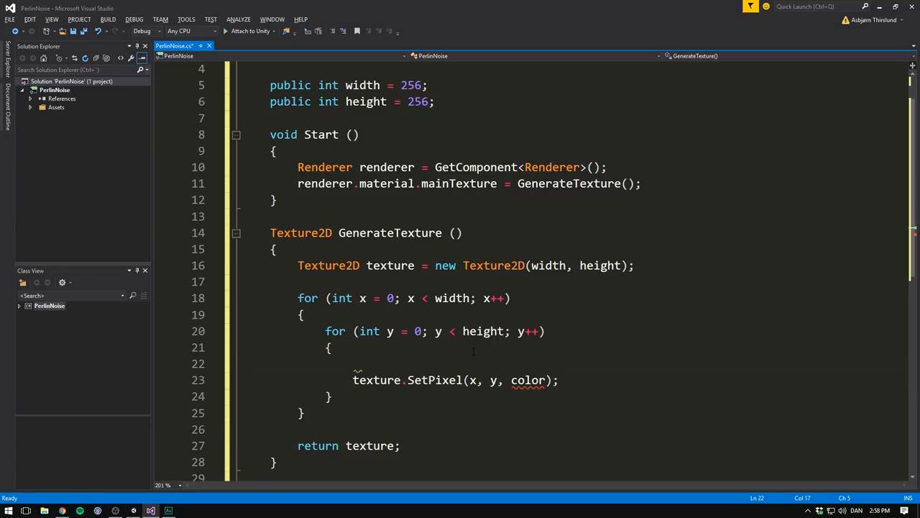
{"action": "type", "text": "Color color ="}
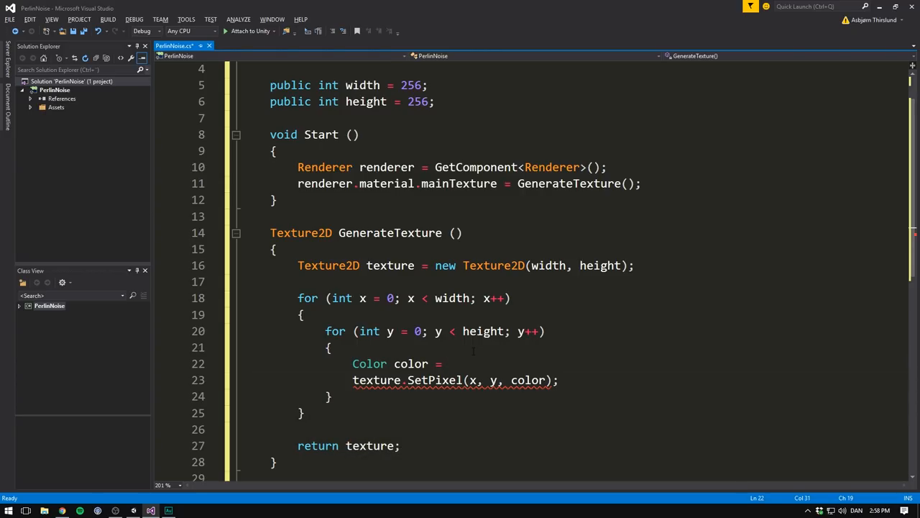
{"action": "type", "text": "CalculateCo"}
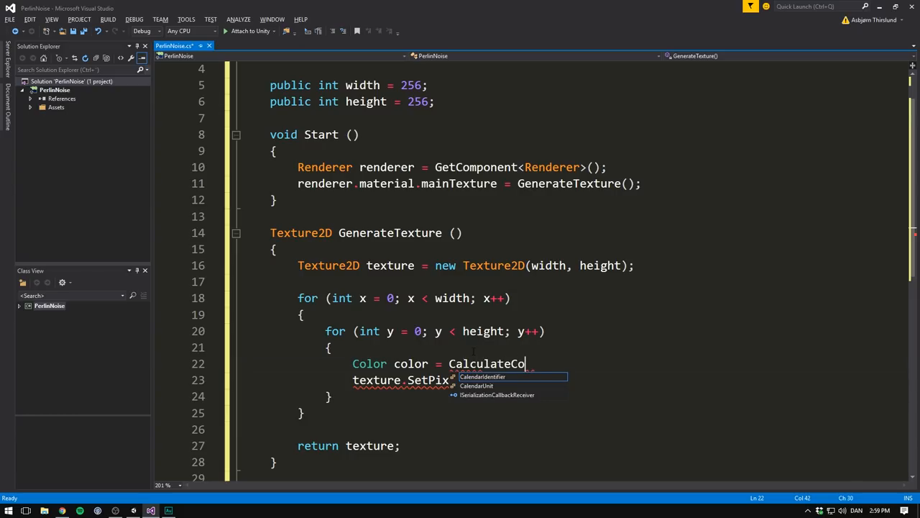
{"action": "type", "text": "lor(x, y);"}
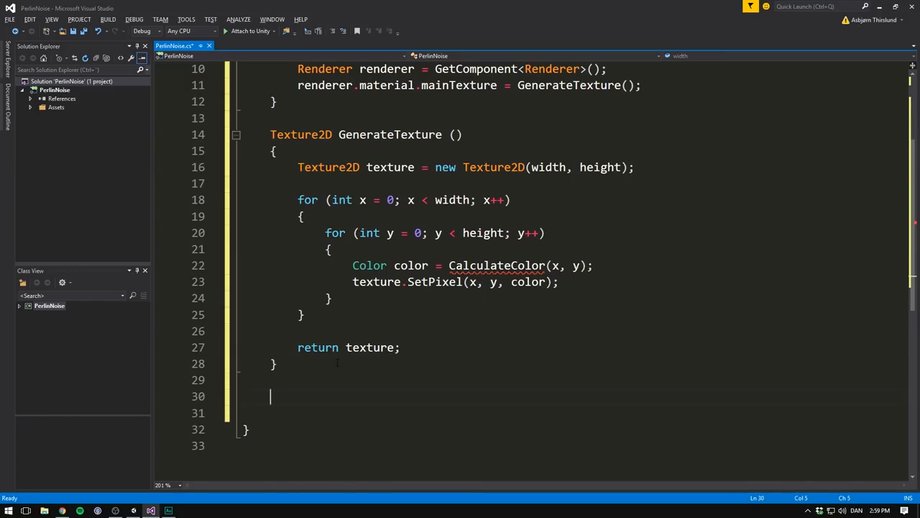
- Write CalculateColor(int x, int y) sampling Mathf.PerlinNoise(x, y) and returning new Color(sample, sample, sample)
{"action": "type", "text": "Color CalculateColor (int x, int y"}
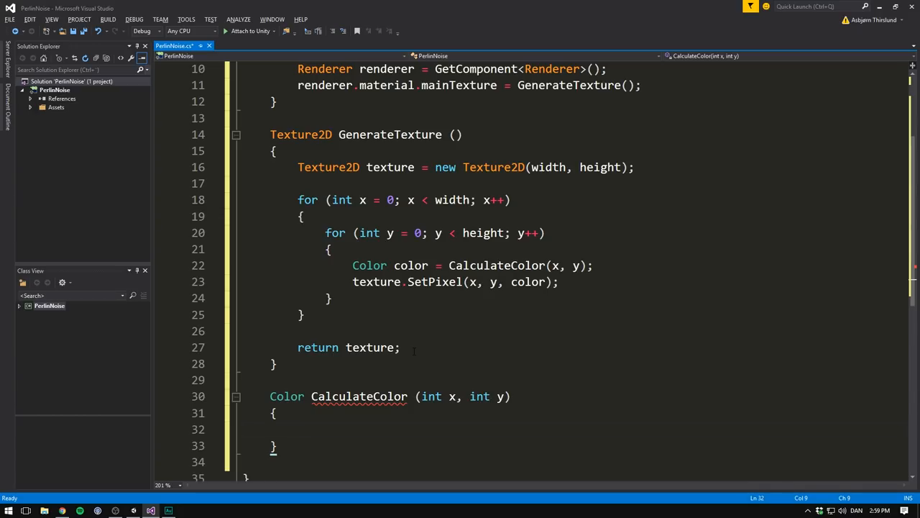
{"action": "type", "text": "Mathf.PerlinNoise(x,"}
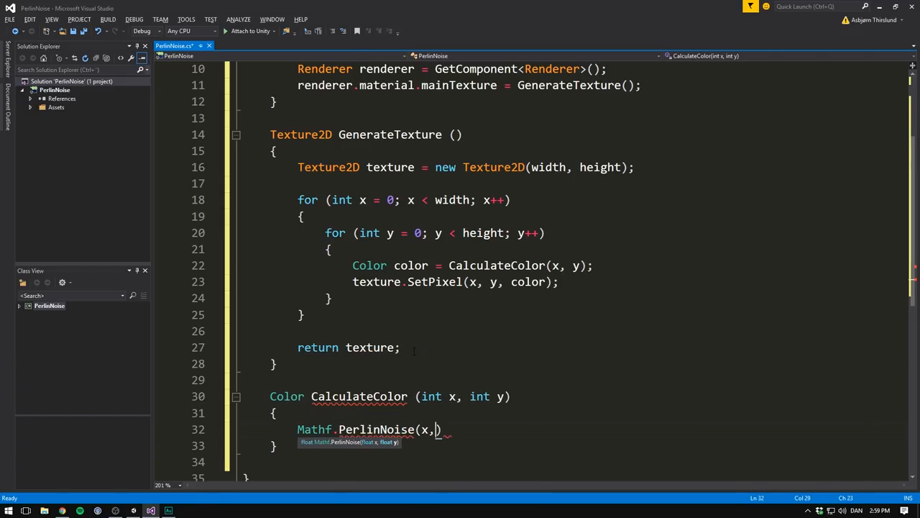
{"action": "type", "text": "y);"}
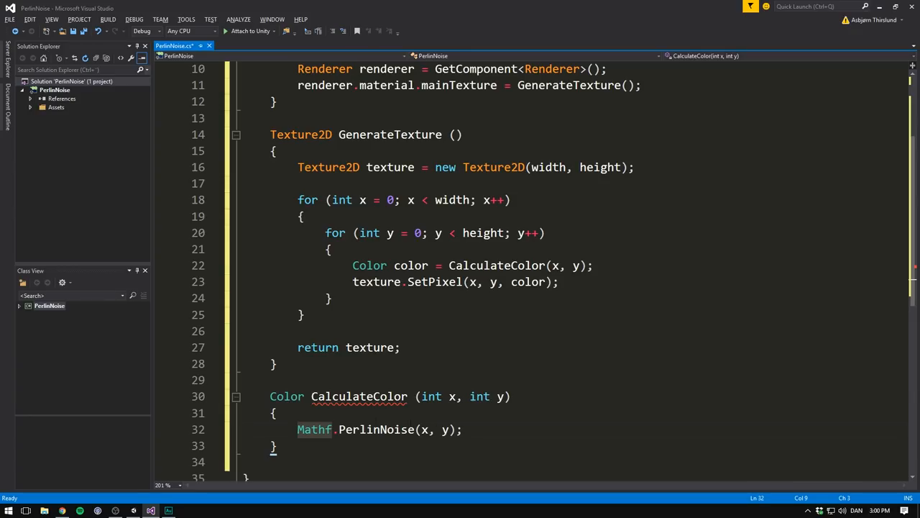
{"action": "type", "text": "float sample ="}
{"action": "type", "text": "new Color ("}
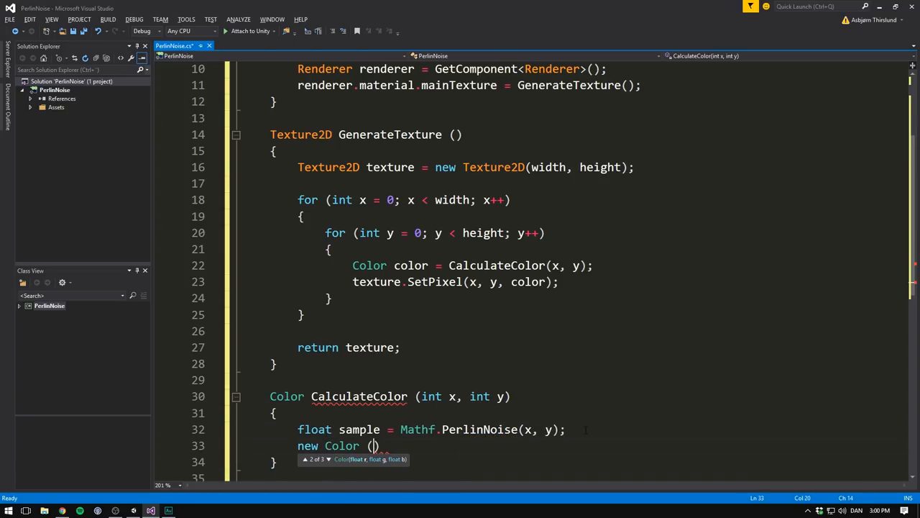
{"action": "type", "text": "sample, sample"}
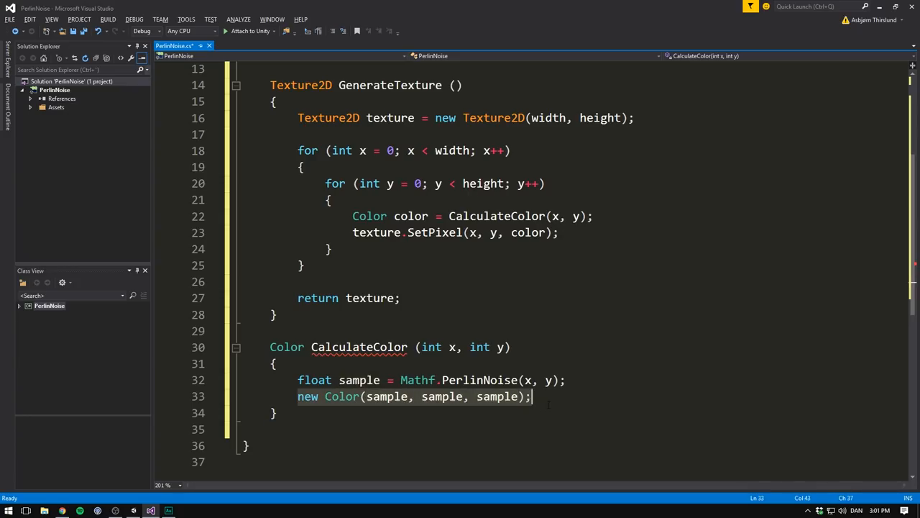
{"action": "double_click", "coordinate": [359, 380]}
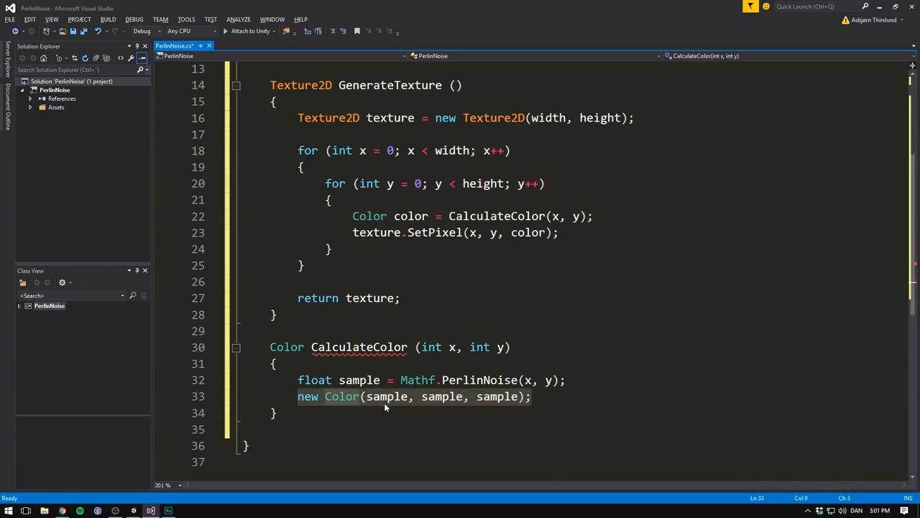
{"action": "mouse_move", "coordinate": [403, 404]}
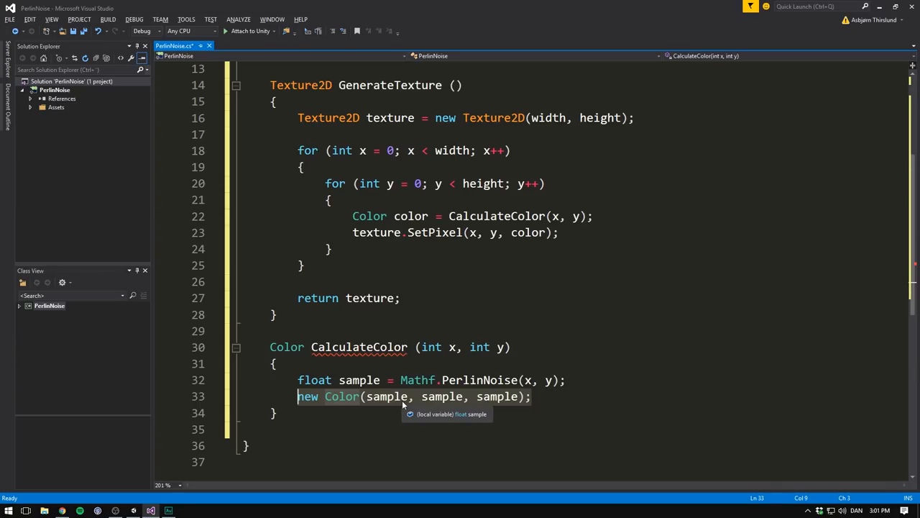
{"action": "type", "text": "return"}
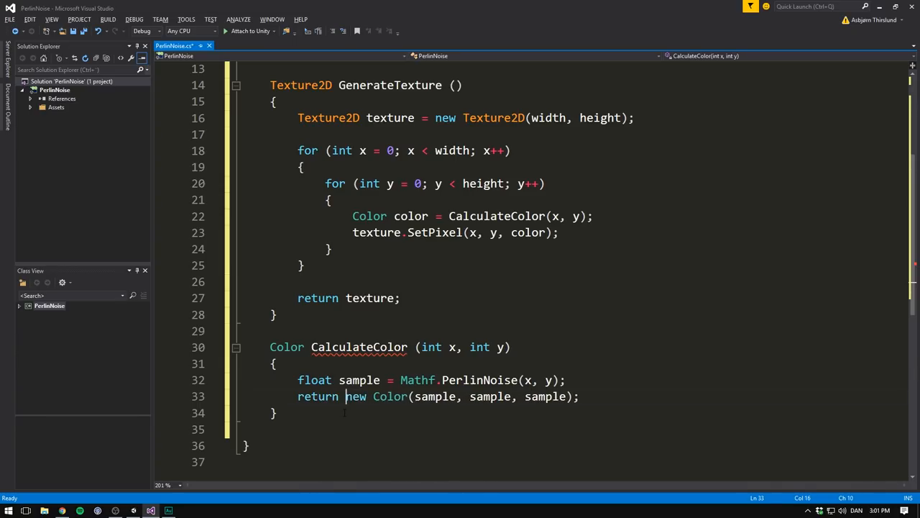
{"action": "double_click", "coordinate": [391, 396]}
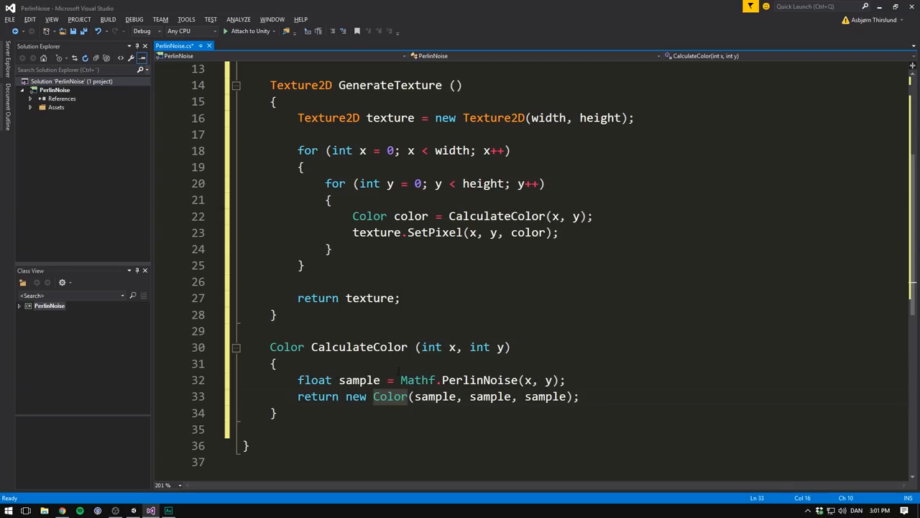
{"action": "left_click", "coordinate": [344, 396]}
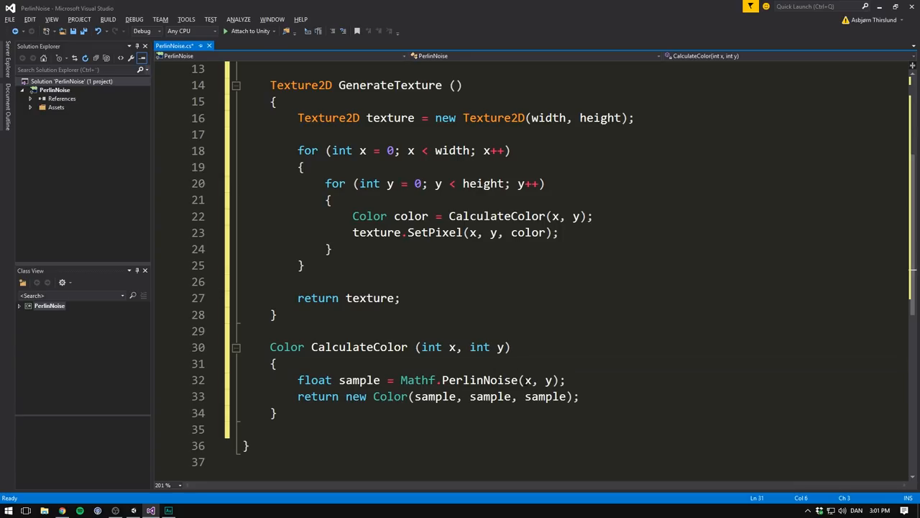
{"action": "left_click", "coordinate": [277, 364]}
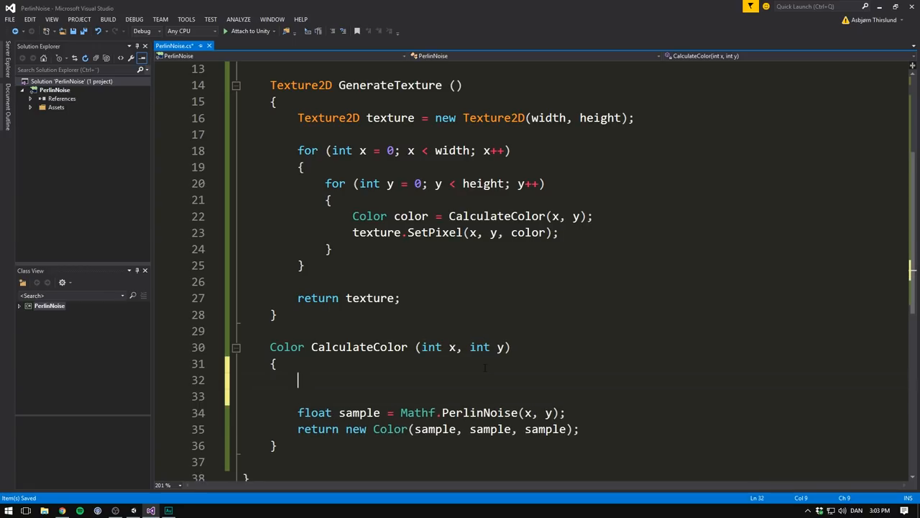
- In CalculateColor, compute float xCoord = x / width and yCoord = y / height
{"action": "type", "text": "float"}
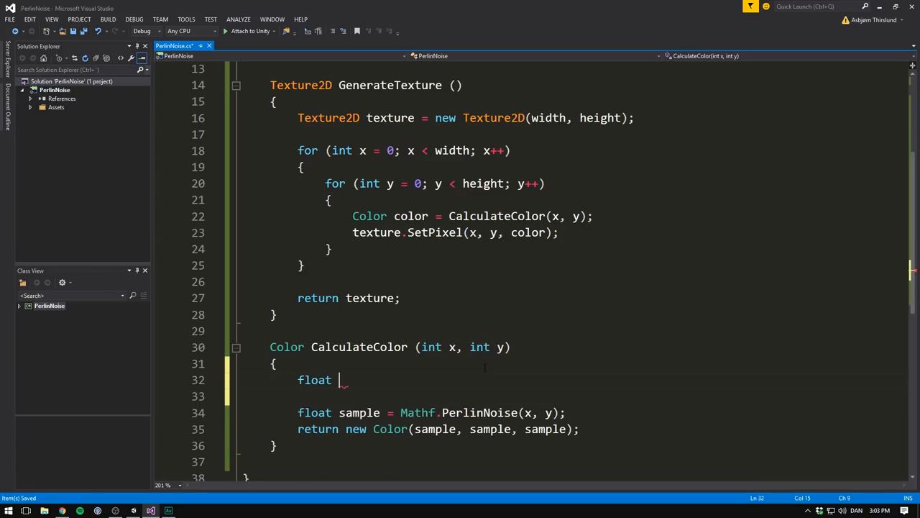
{"action": "type", "text": "xCoor"}
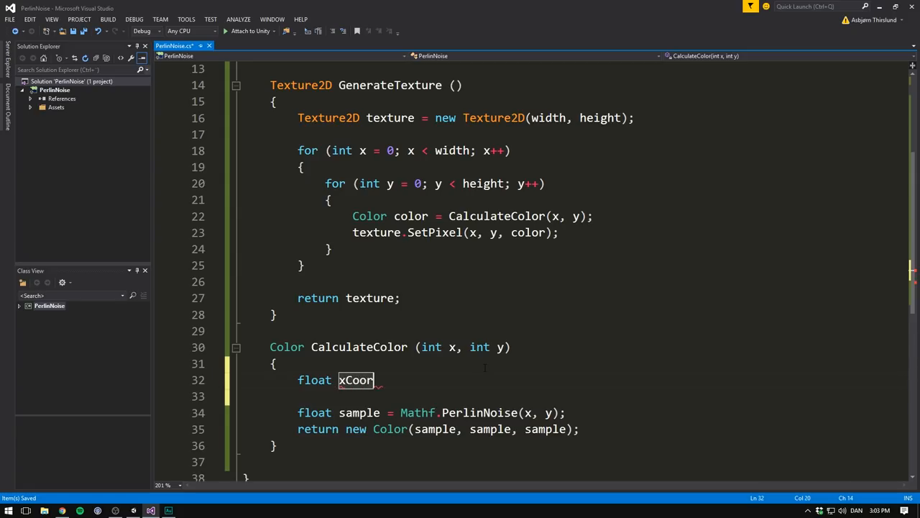
{"action": "type", "text": "d"}
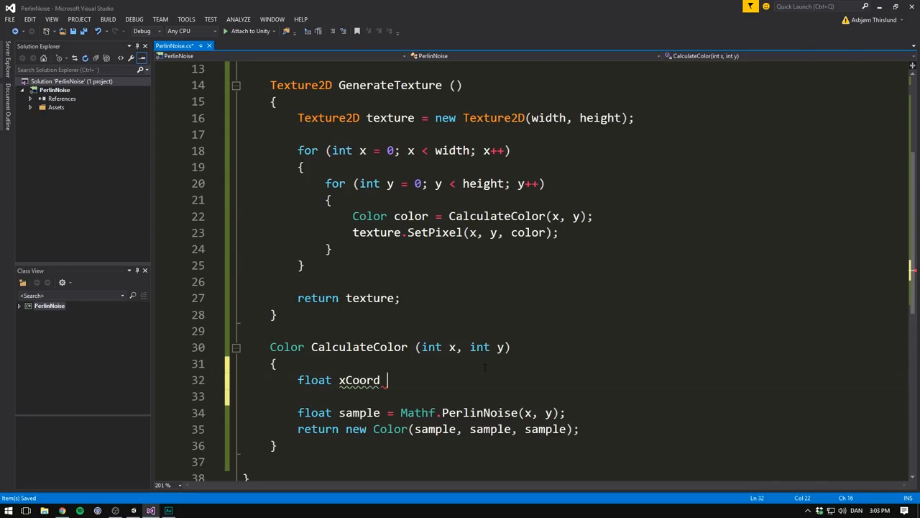
{"action": "type", "text": "= x"}
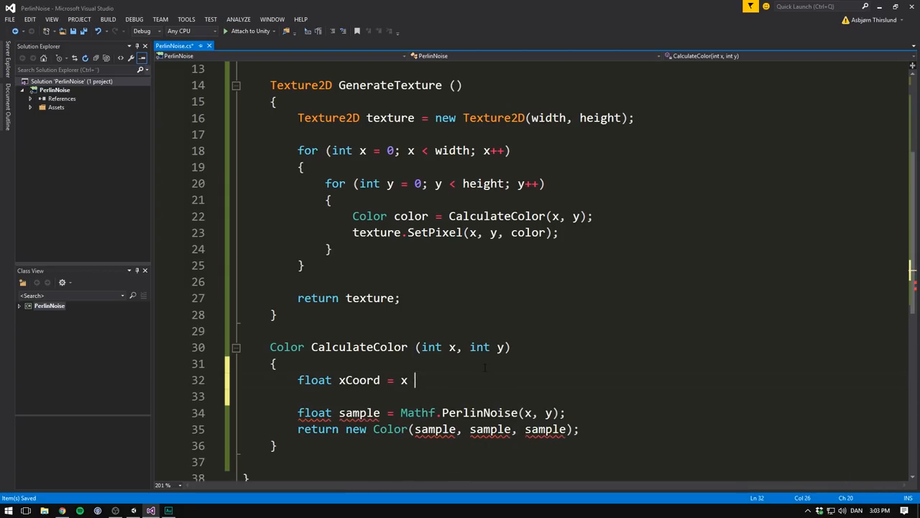
{"action": "type", "text": "/ width;"}
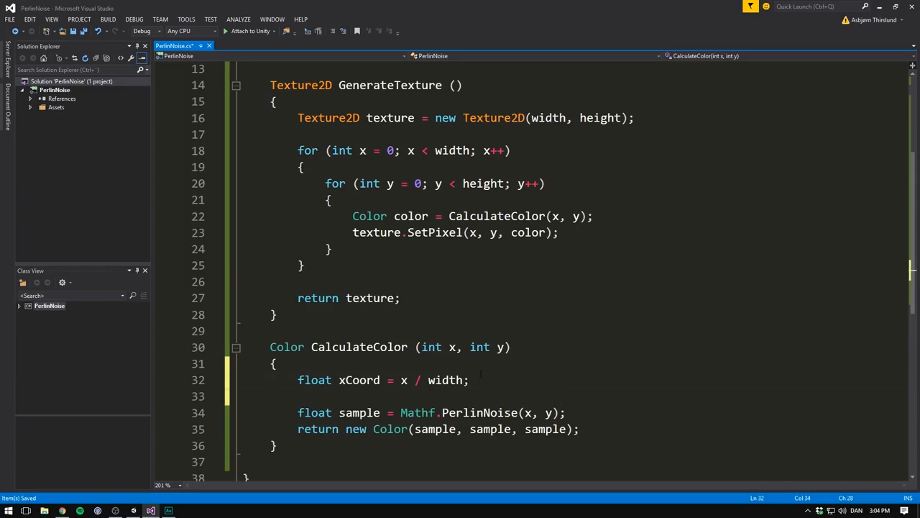
{"action": "type", "text": "float y"}
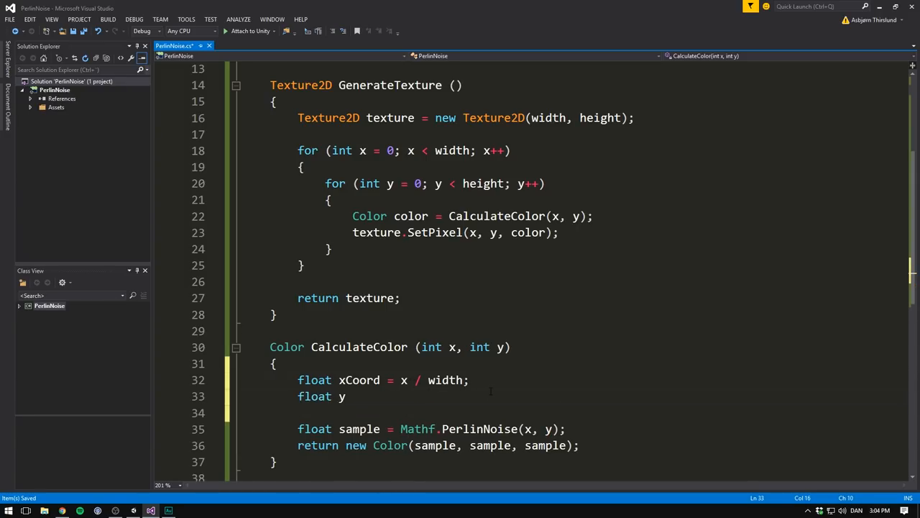
{"action": "type", "text": "Coord ="}
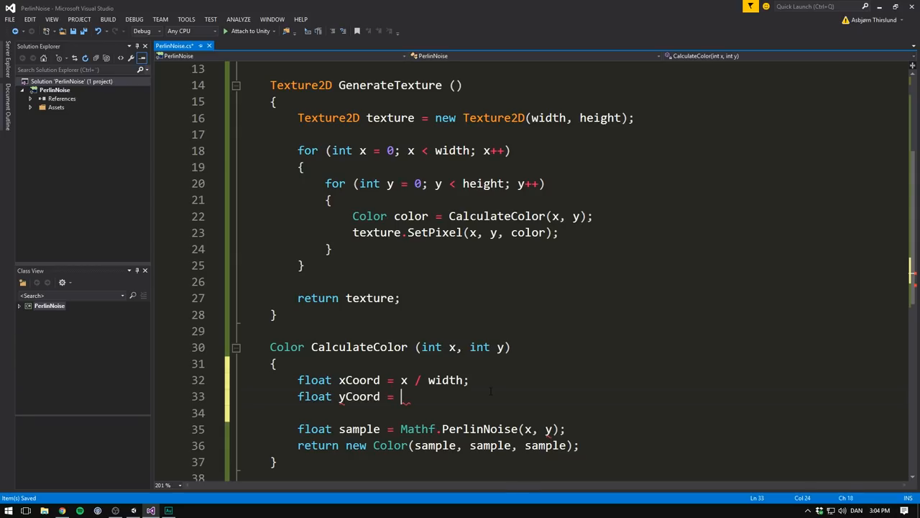
{"action": "type", "text": "y / height;"}
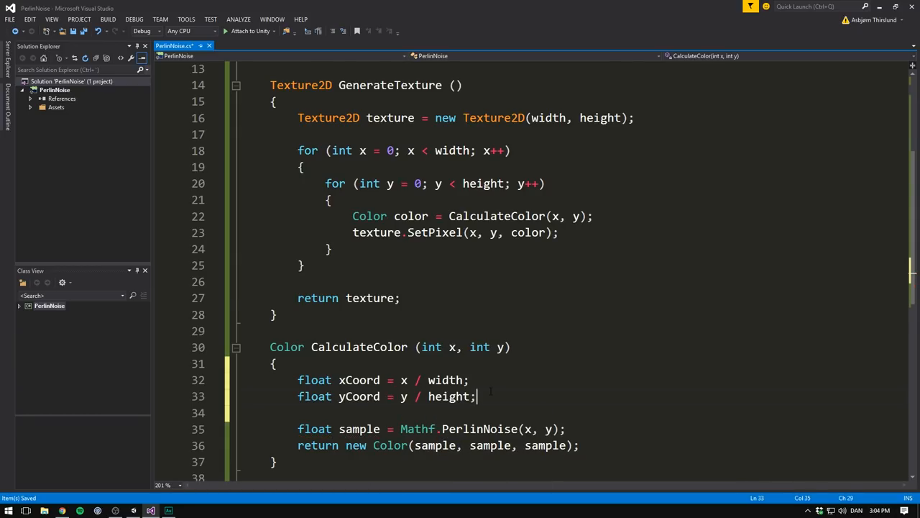
- Cast the coordinates to float and call texture.Apply() before returning the texture
{"action": "scroll", "scroll_direction": "down", "scroll_amount": 3}
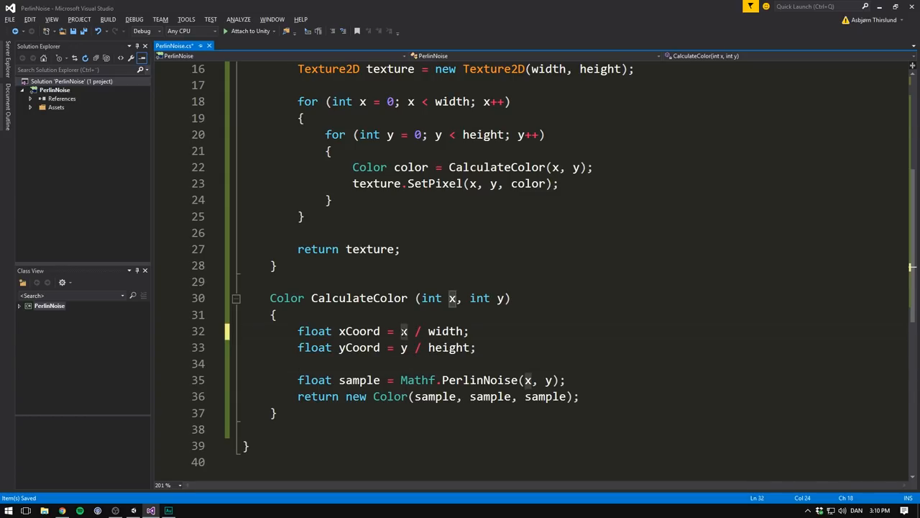
{"action": "type", "text": "(float)"}
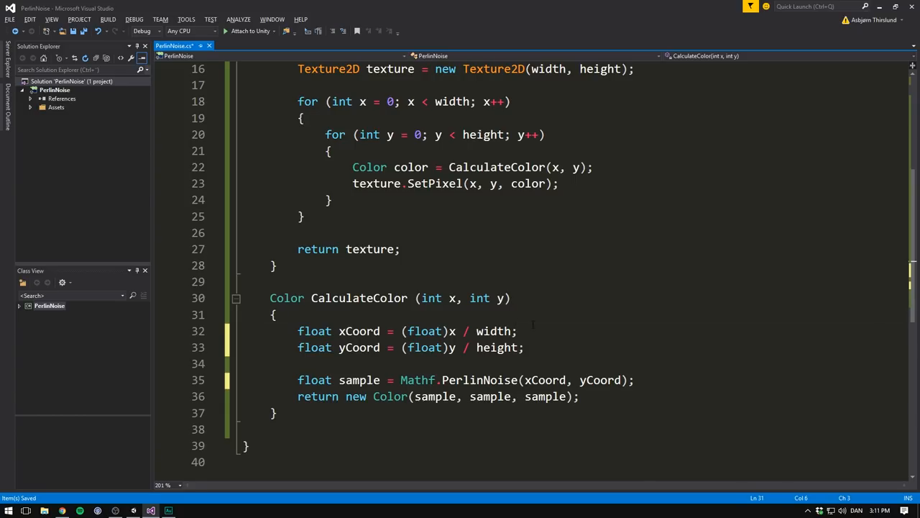
{"action": "scroll", "scroll_direction": "up", "scroll_amount": 3}
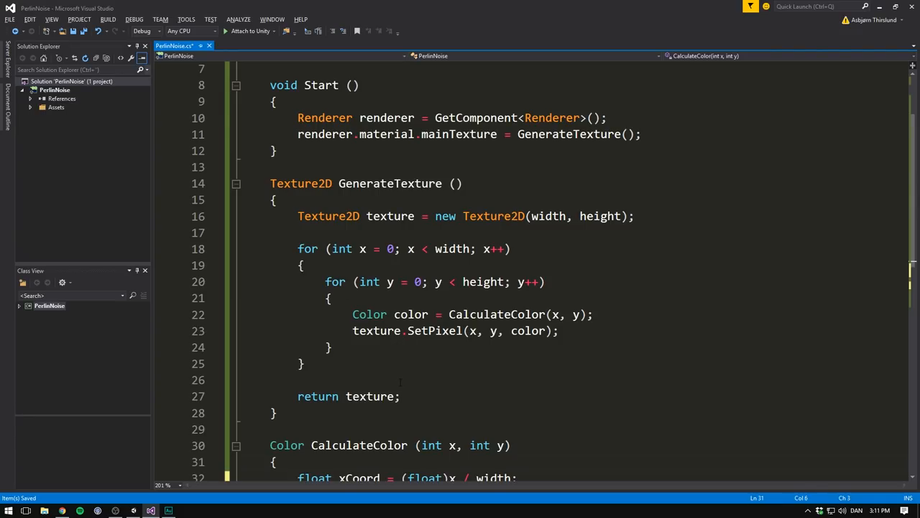
{"action": "type", "text": "texture.Apply();"}
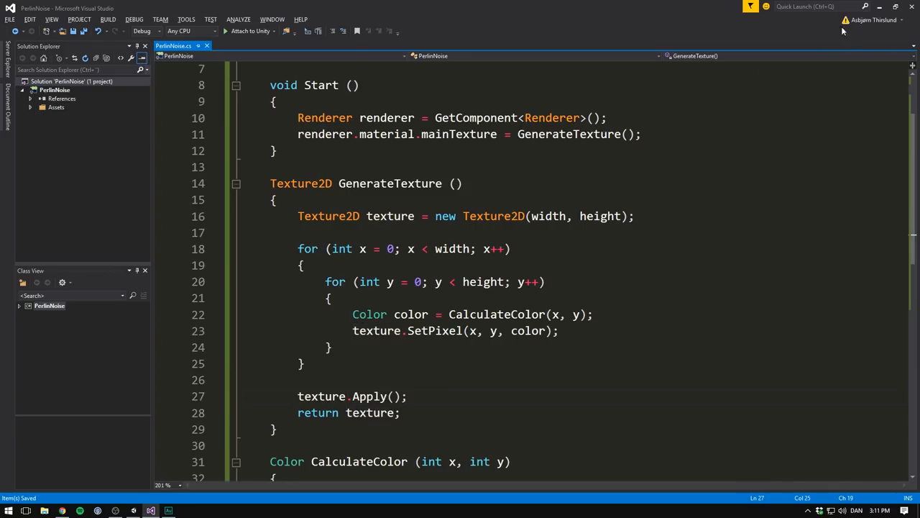
- Run the scene in Unity, then create a new material from the Project assets menu
{"action": "left_click", "coordinate": [150, 511]}
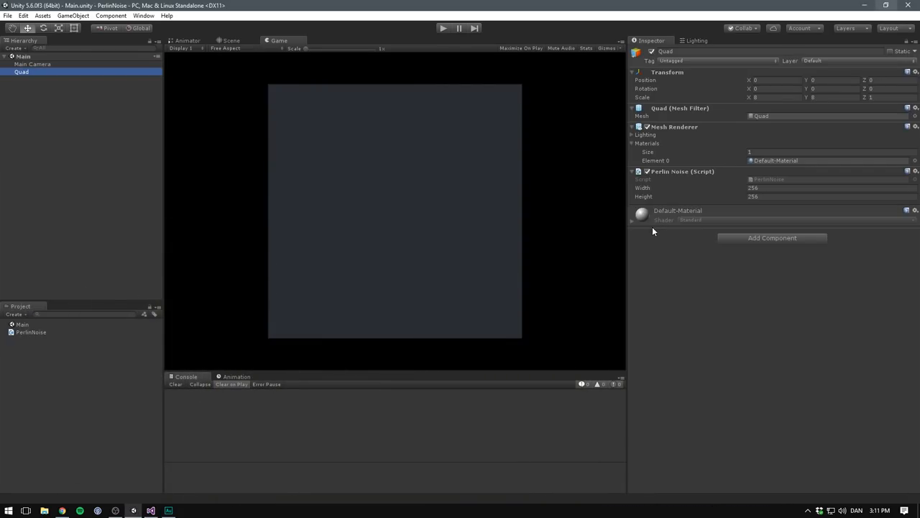
{"action": "mouse_move", "coordinate": [654, 196]}
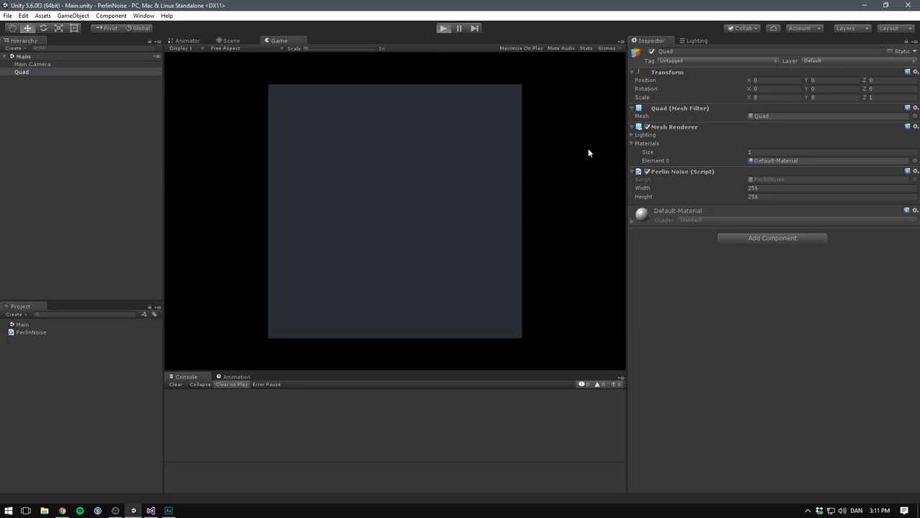
{"action": "left_click", "coordinate": [442, 28]}
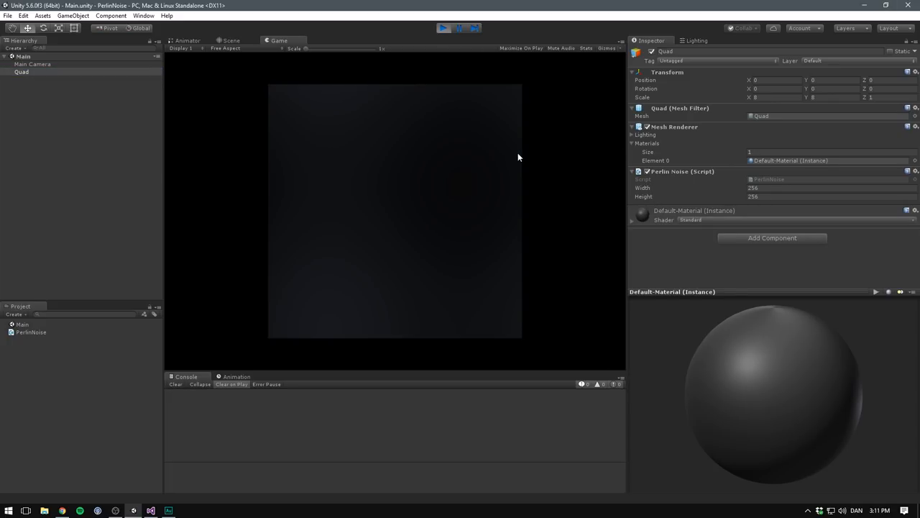
{"action": "mouse_move", "coordinate": [445, 115]}
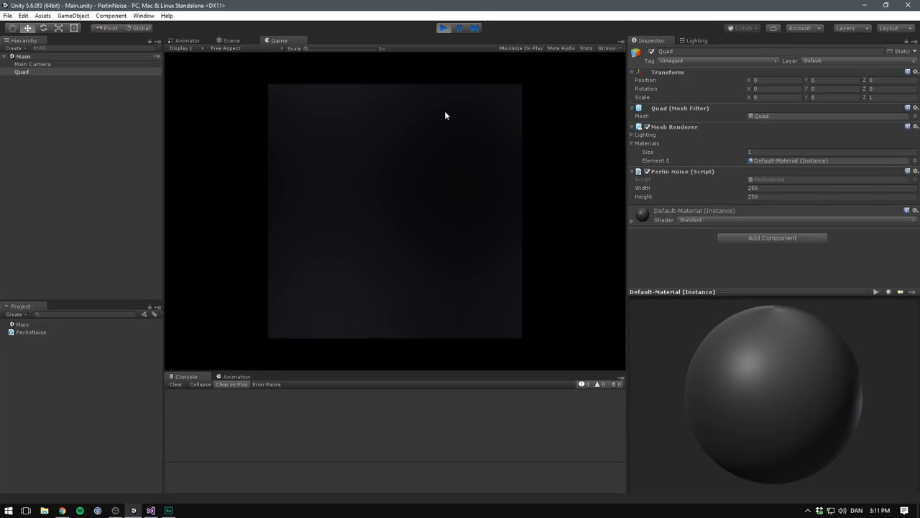
{"action": "mouse_move", "coordinate": [471, 71]}
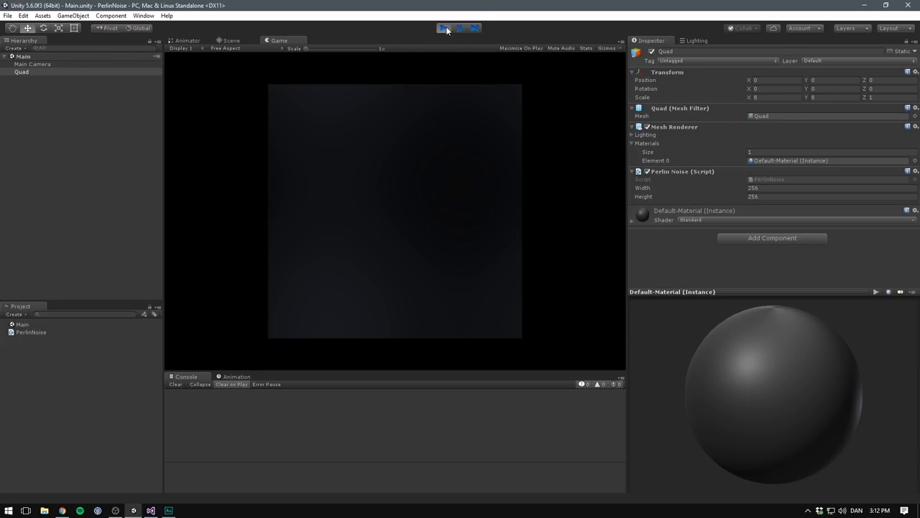
{"action": "right_click", "coordinate": [36, 324]}
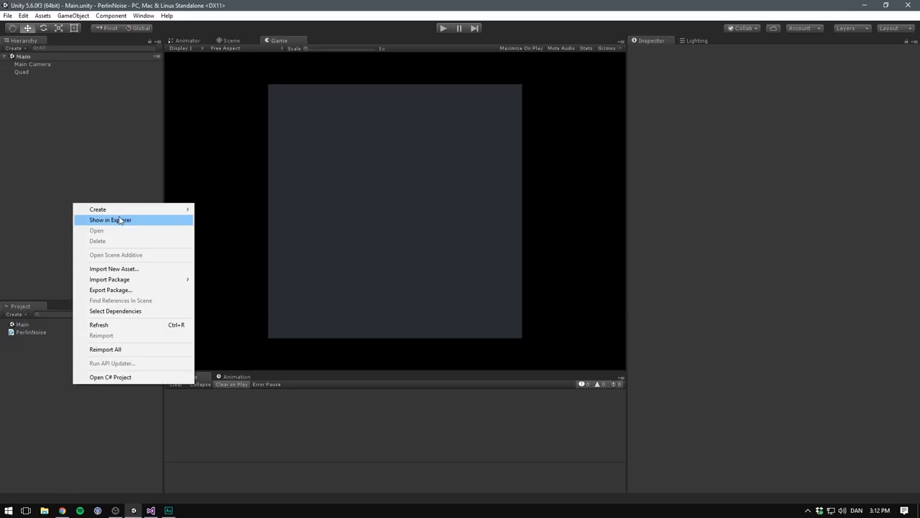
{"action": "left_click", "coordinate": [97, 210]}
{"action": "type", "text": "Unlit"}
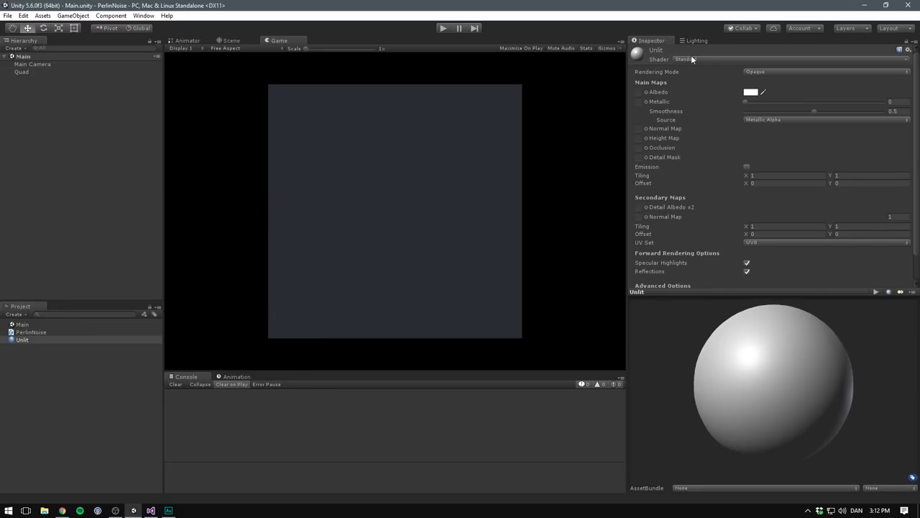
- Give the material the Unlit/Texture shader and replay the scene to check the grey noise
{"action": "left_click", "coordinate": [684, 59]}
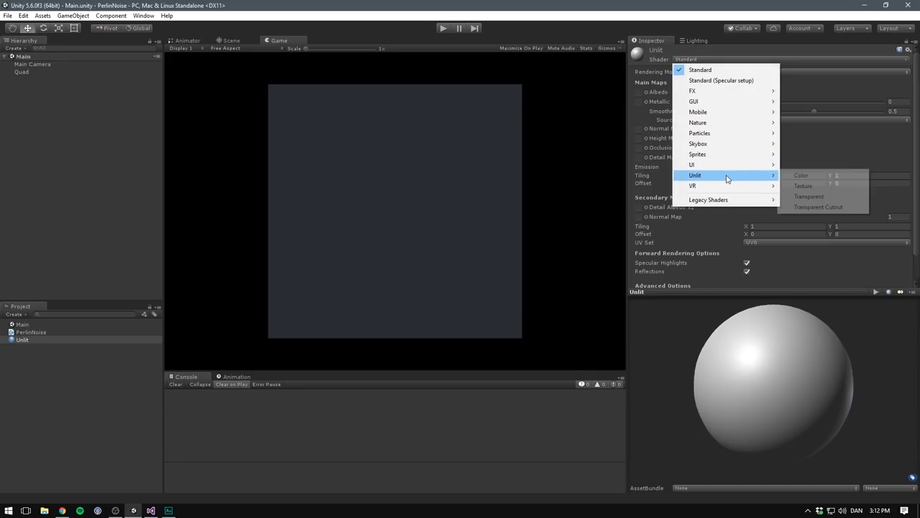
{"action": "left_click", "coordinate": [803, 186]}
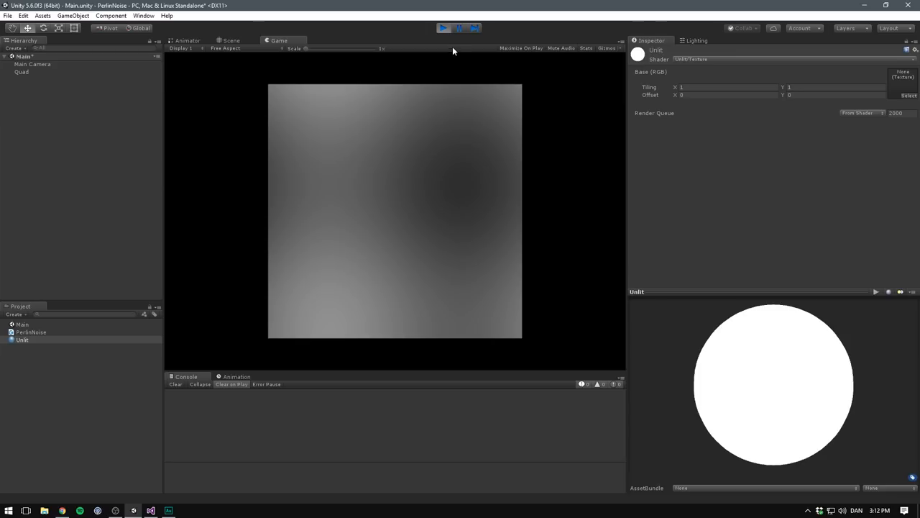
{"action": "left_click", "coordinate": [443, 28]}
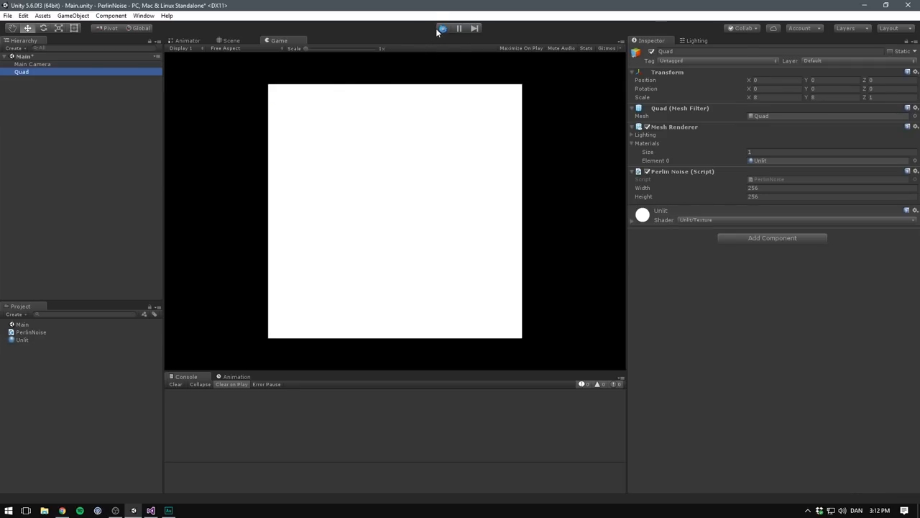
{"action": "left_click", "coordinate": [442, 28]}
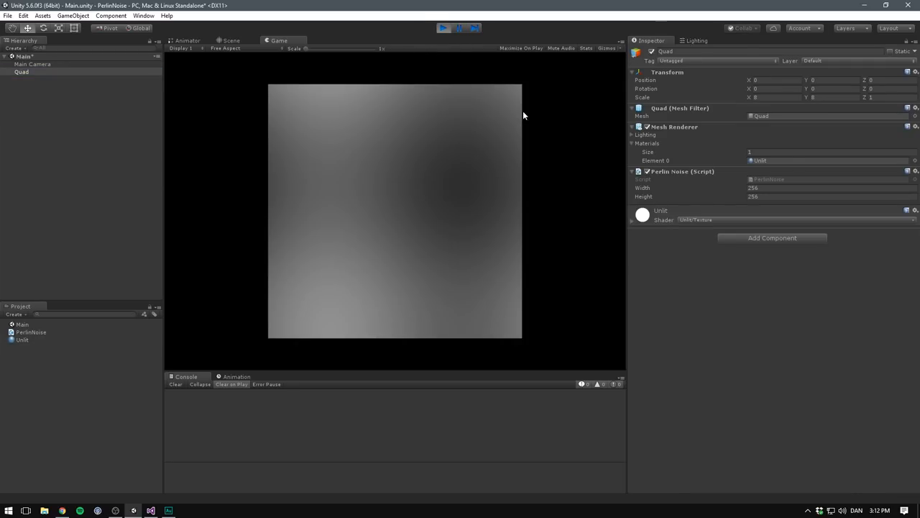
{"action": "left_click", "coordinate": [443, 28]}
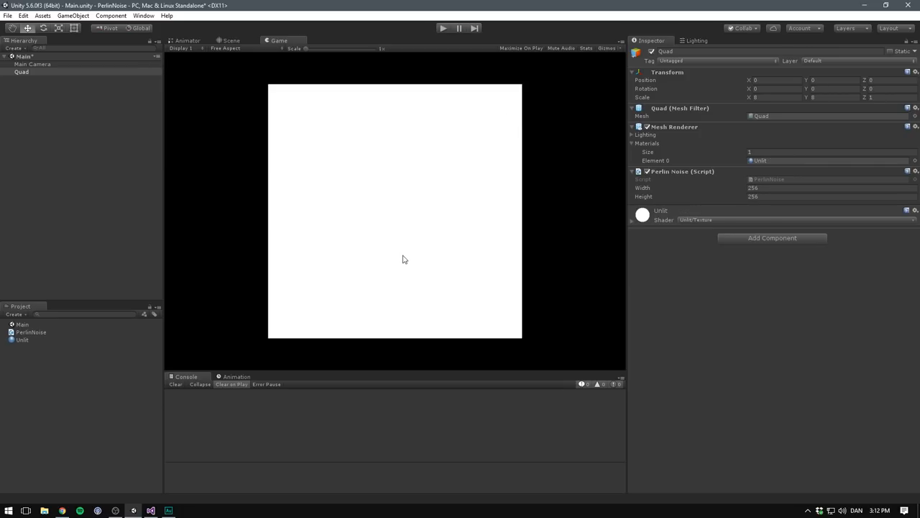
{"action": "left_click", "coordinate": [150, 510]}
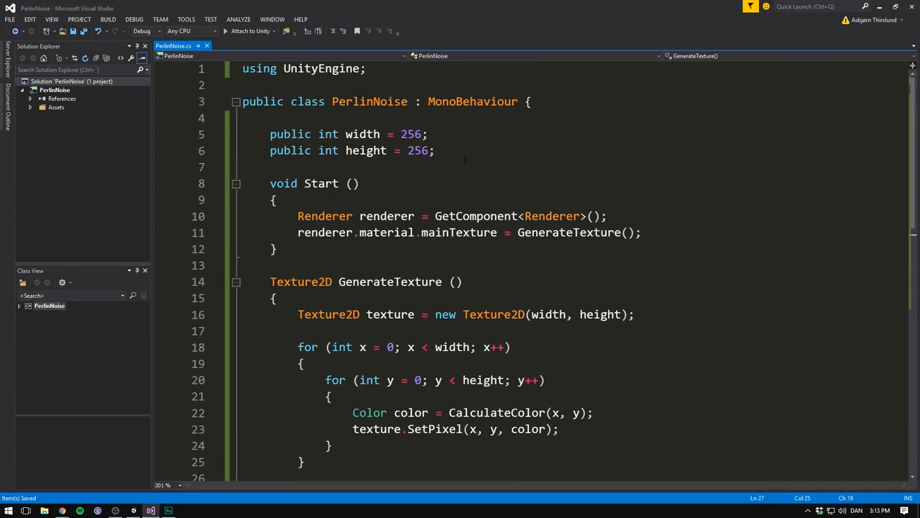
- Declare 'public float scale' and append '* scale' to the xCoord and yCoord lines
{"action": "type", "text": "public float scale ="}
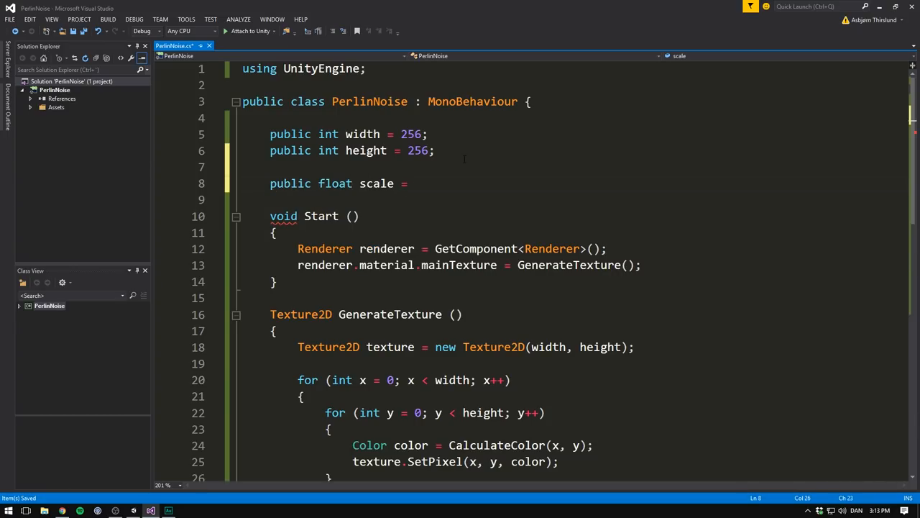
{"action": "scroll", "scroll_direction": "down", "scroll_amount": 3}
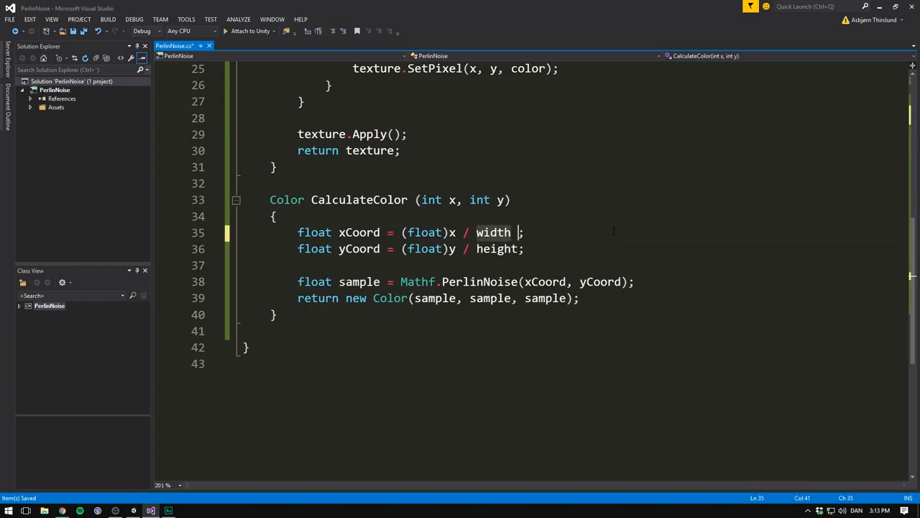
{"action": "type", "text": "* scale"}
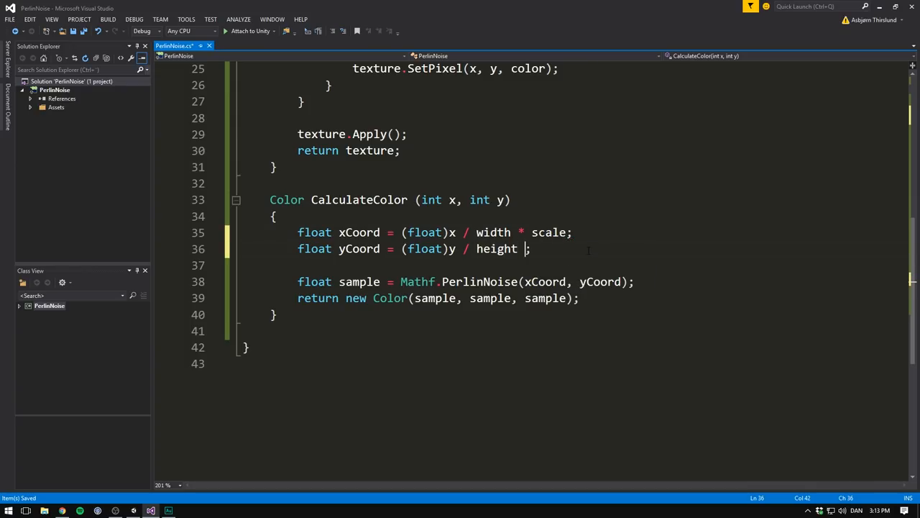
{"action": "type", "text": "* scale"}
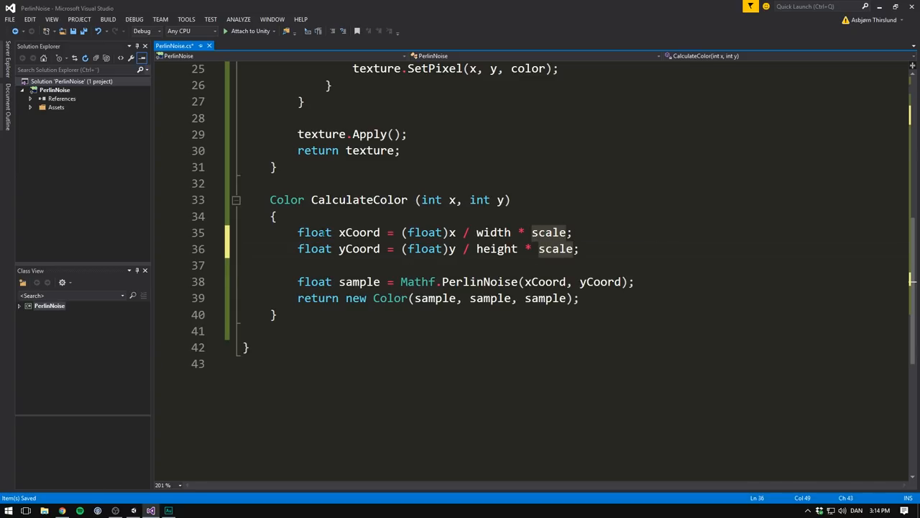
{"action": "mouse_move", "coordinate": [669, 273]}
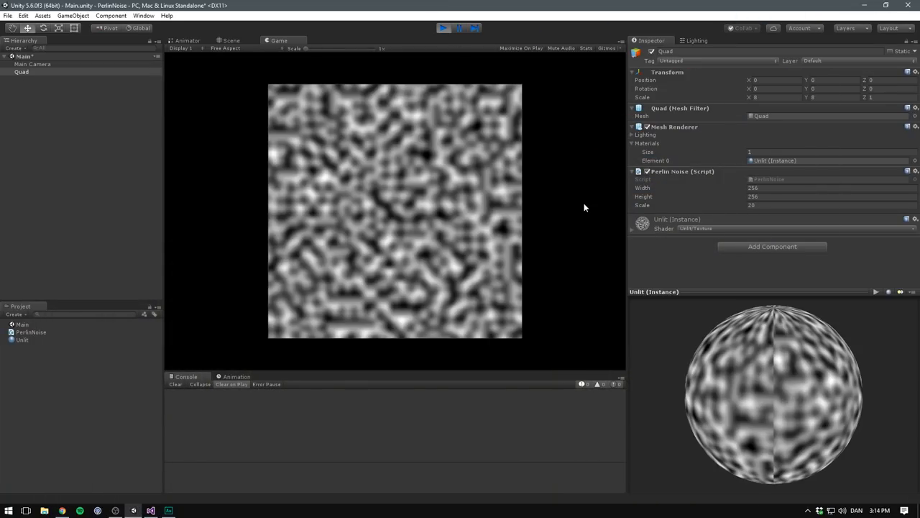
{"action": "mouse_move", "coordinate": [589, 201]}
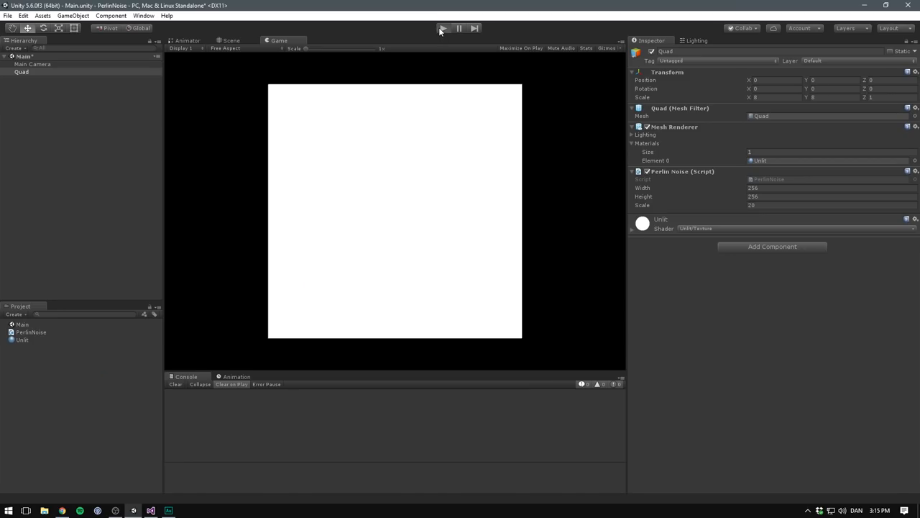
- Play the scene to view the finer black-and-white noise at Scale 20
{"action": "left_click", "coordinate": [443, 28]}
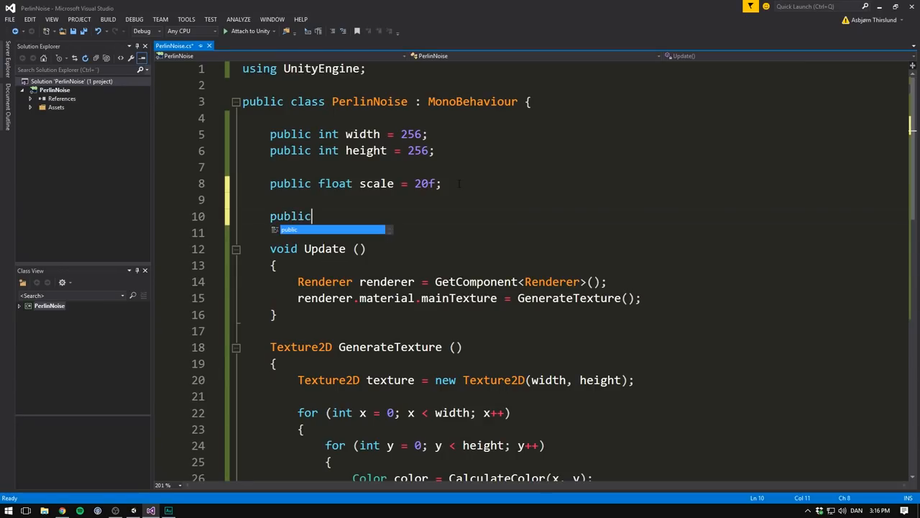
- Declare 'float offsetX = 100f;' and 'offsetY = 100f;' in the PerlinNoise script
{"action": "type", "text": "float offset"}
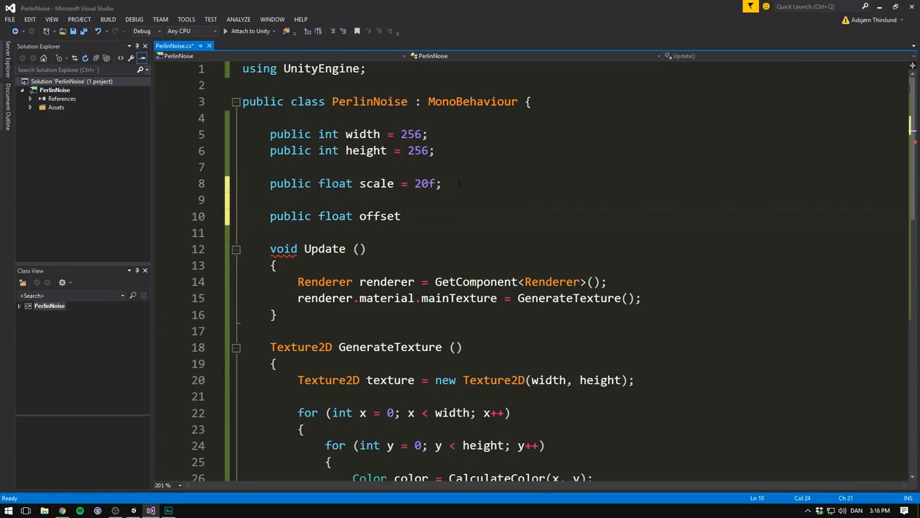
{"action": "type", "text": "X = 100f;"}
{"action": "type", "text": "public float"}
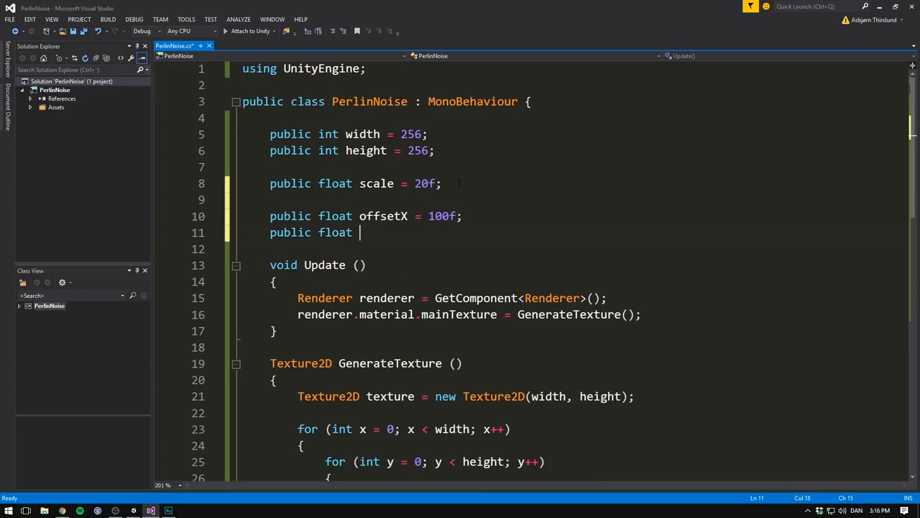
{"action": "type", "text": "offsetY ="}
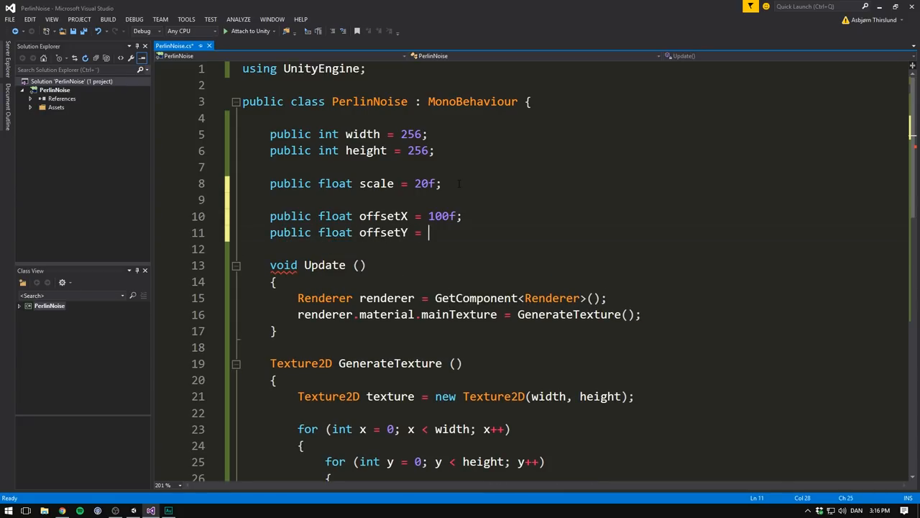
{"action": "type", "text": "100f;"}
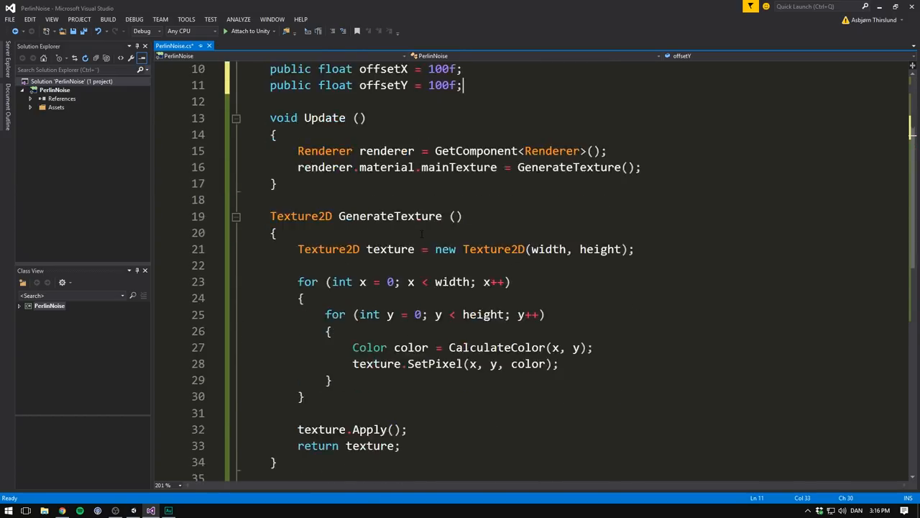
- Add '+ offsetX' to the xCoord calculation
{"action": "scroll", "scroll_direction": "down", "scroll_amount": 3}
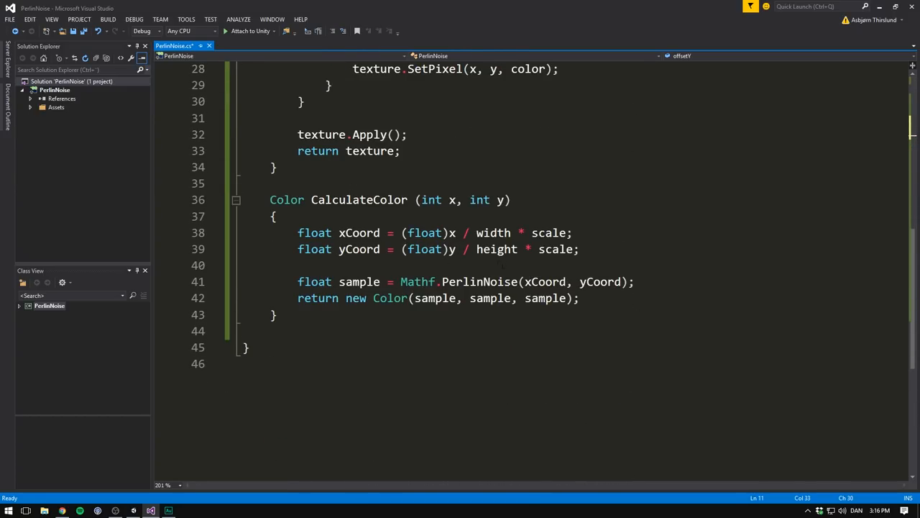
{"action": "left_click", "coordinate": [567, 232]}
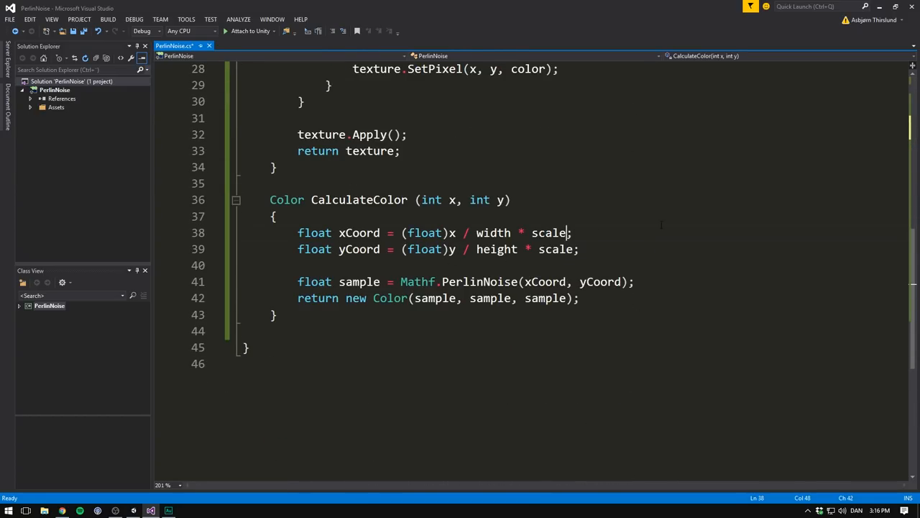
{"action": "type", "text": "+"}
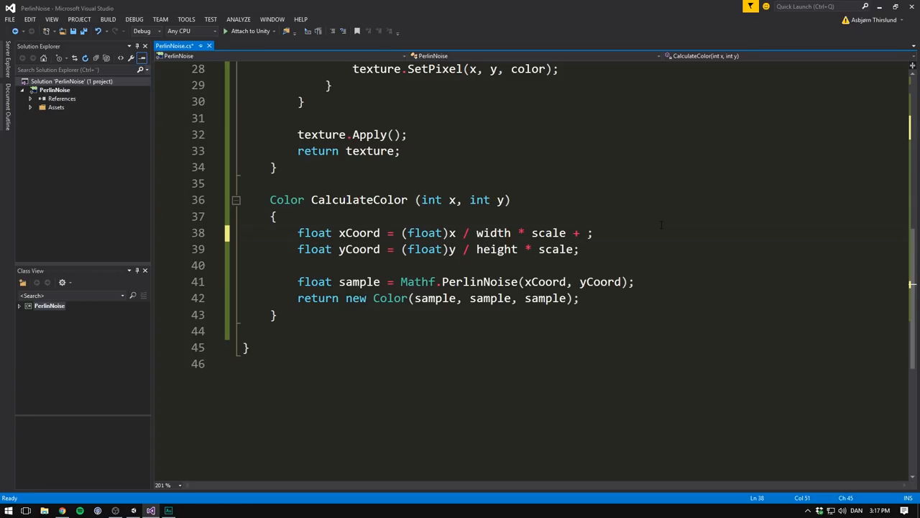
{"action": "type", "text": "offsetX"}
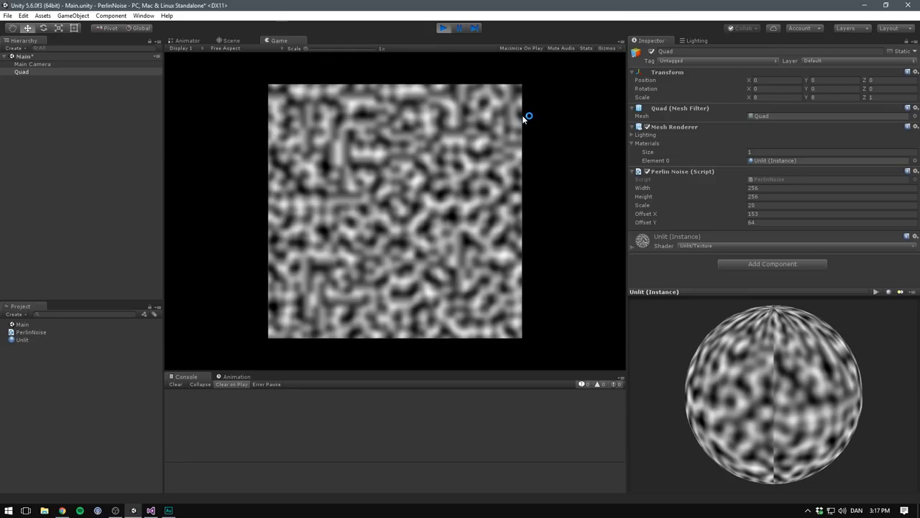
{"action": "mouse_move", "coordinate": [555, 122]}
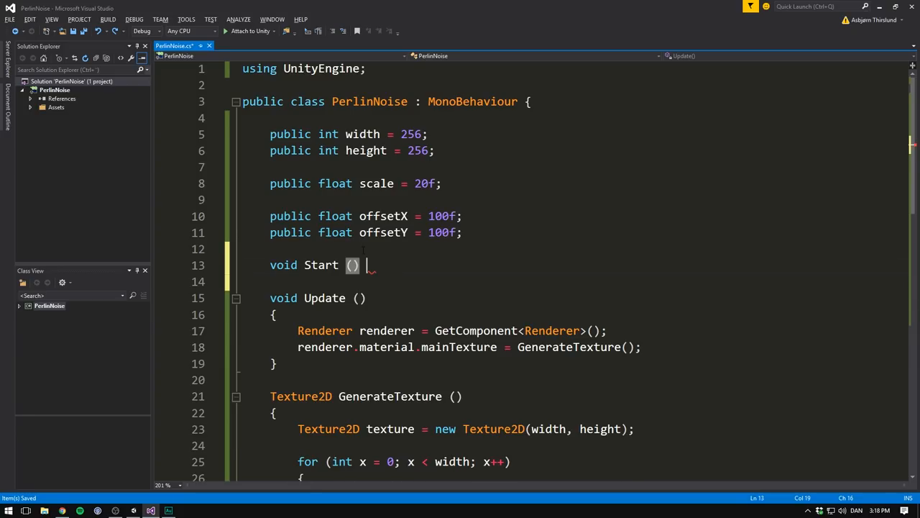
- Set offsetX to Random.Range(0f, 99999f) in a new Start method and play the scene
{"action": "type", "text": "offsetX = Random."}
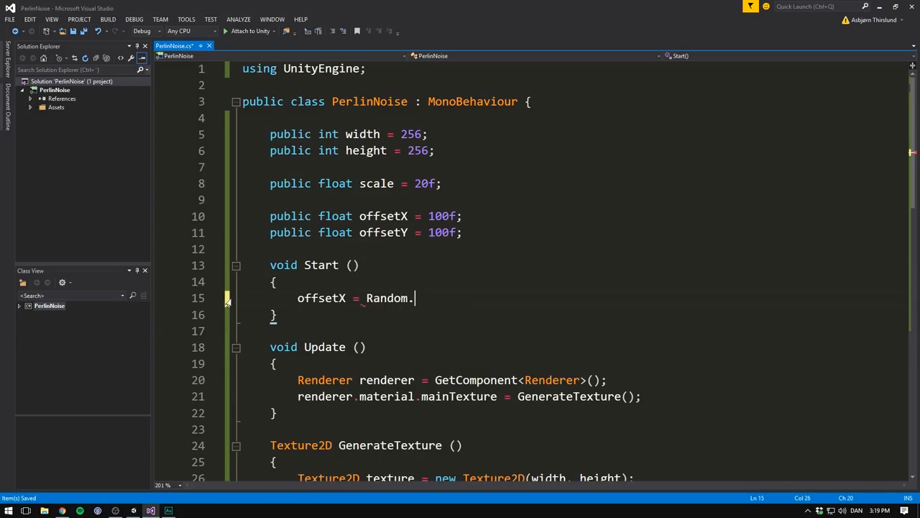
{"action": "type", "text": "Range()"}
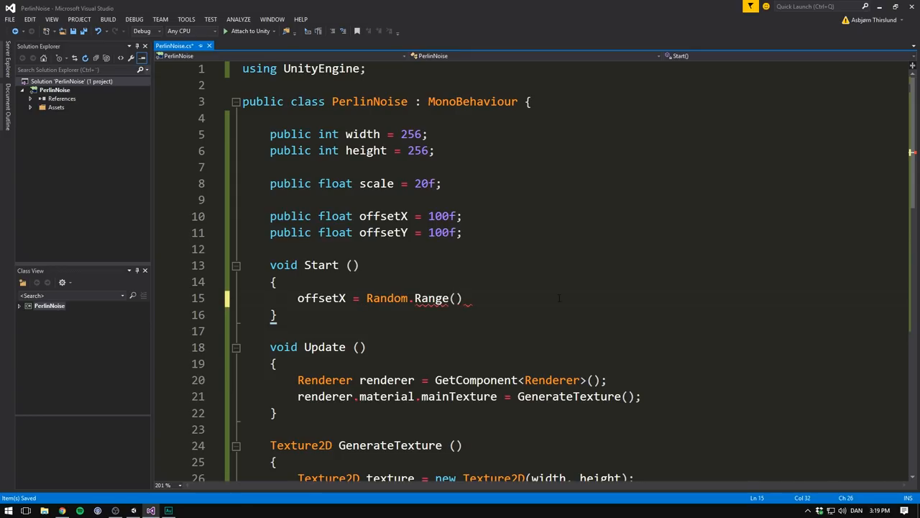
{"action": "type", "text": "0f, 99999f"}
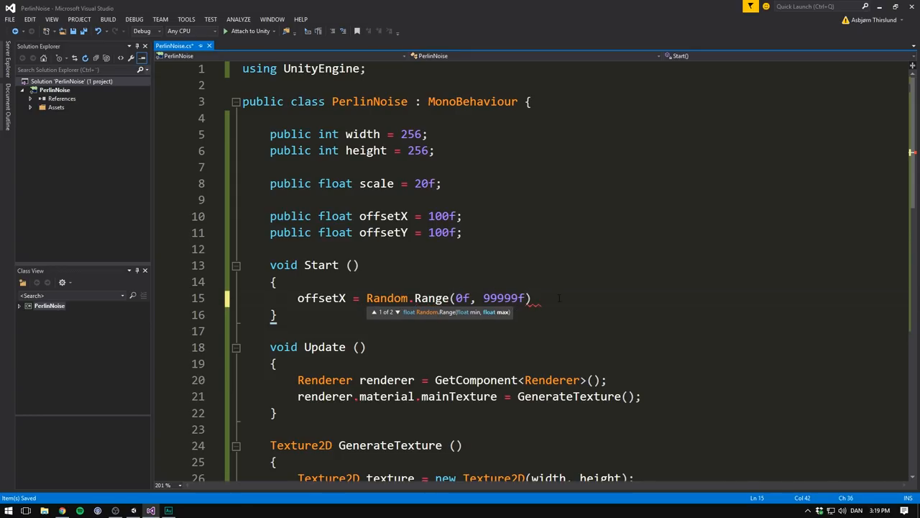
{"action": "type", "text": "offsetX = Random.Range(0f, 99999f);"}
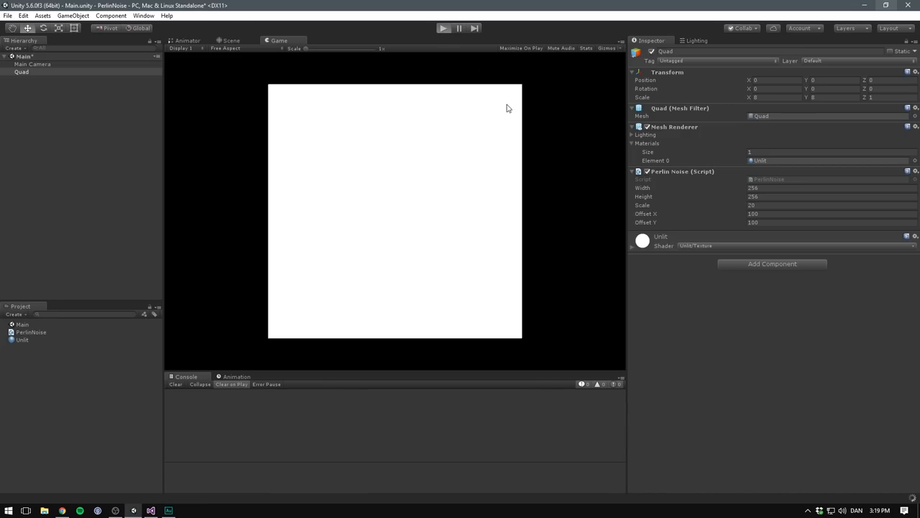
{"action": "left_click", "coordinate": [443, 28]}
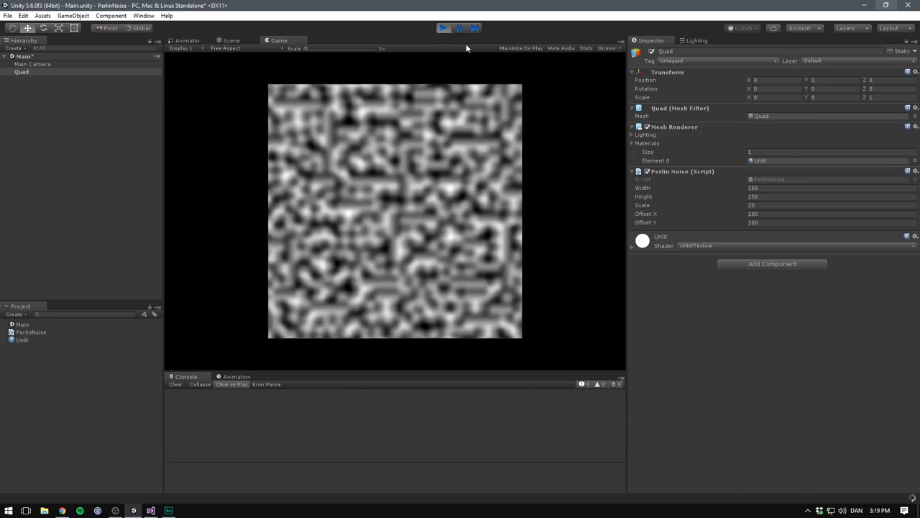